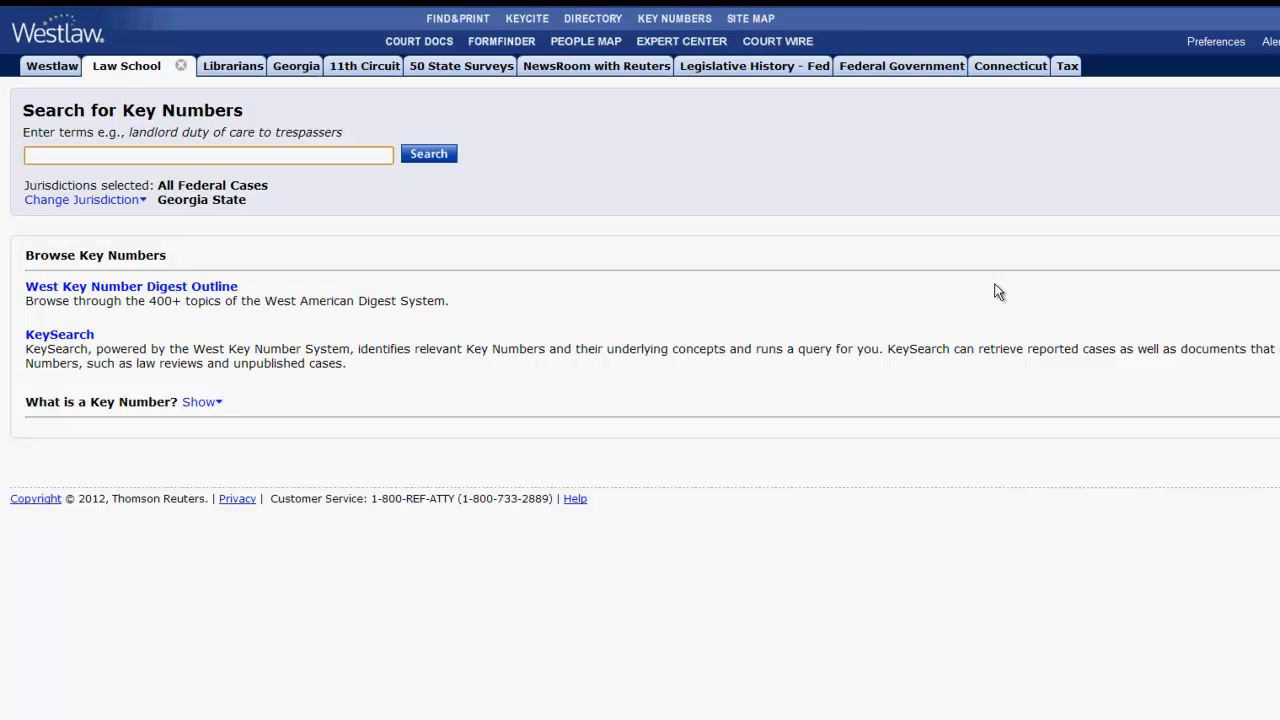
Step: Choose U.S. Supreme Court, Alaska, Arizona and Georgia state cases as the search jurisdictions
left_click(208, 156)
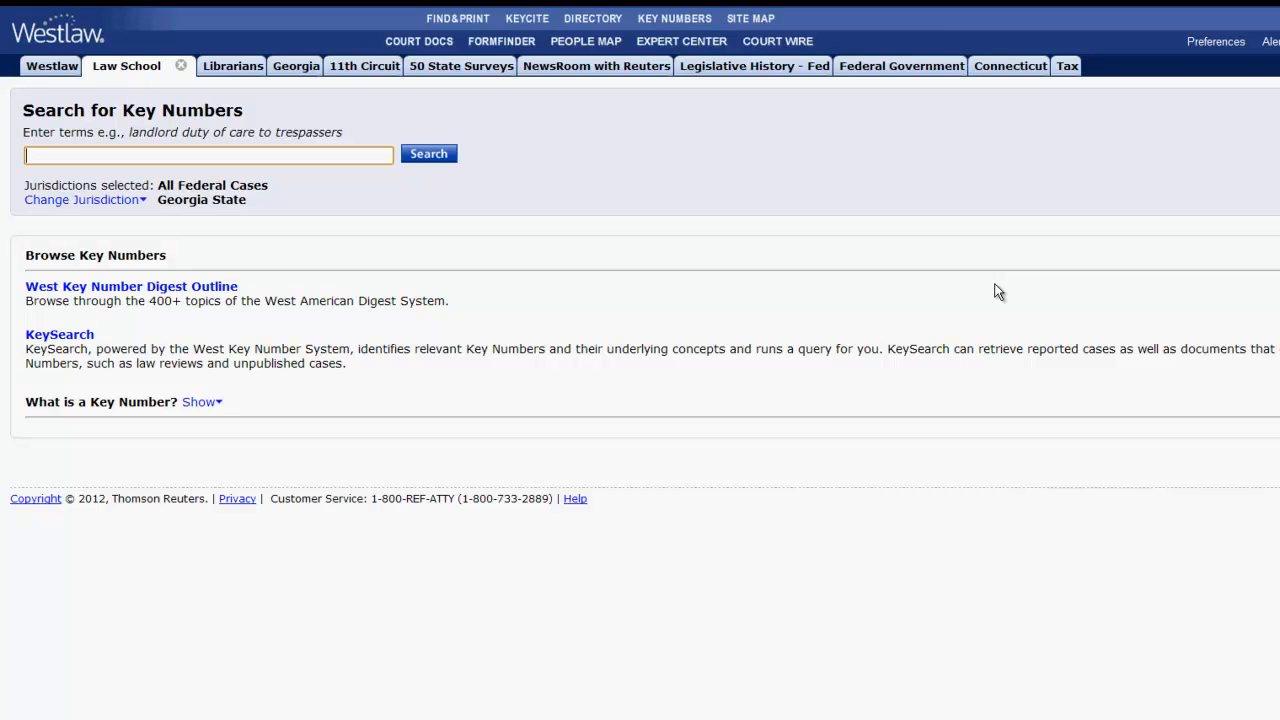
mouse_move(400, 218)
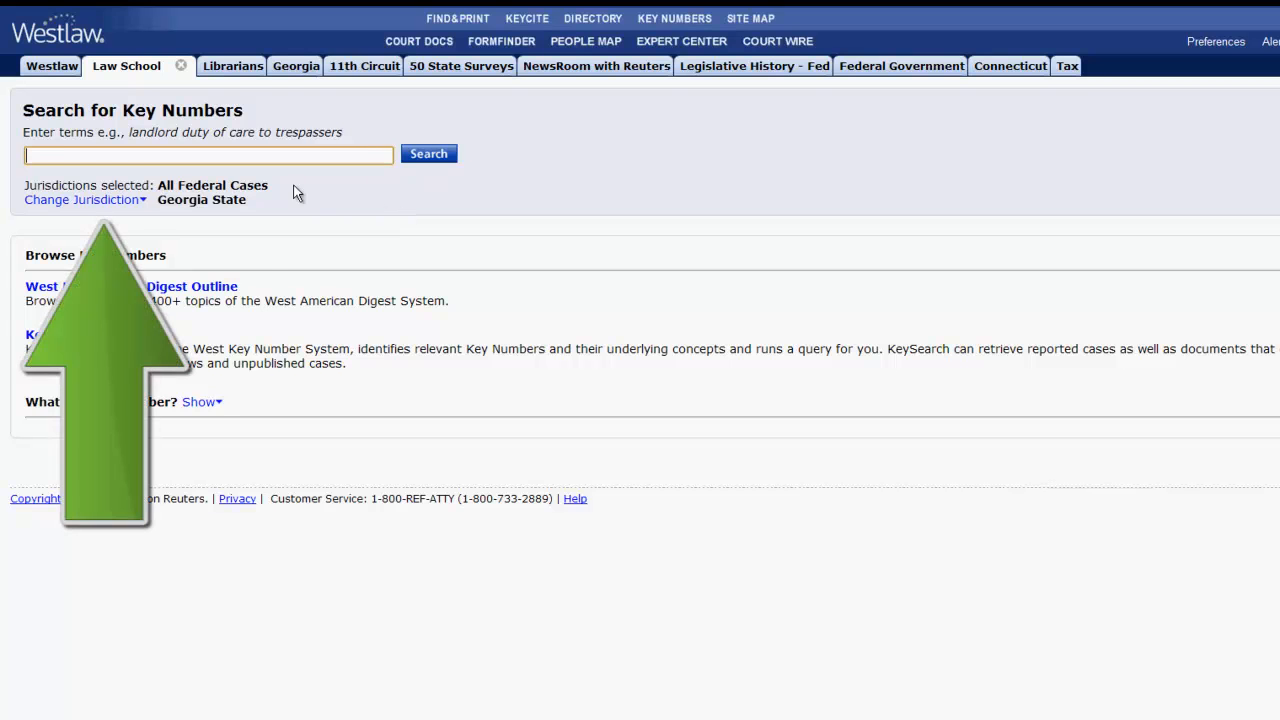
left_click(82, 200)
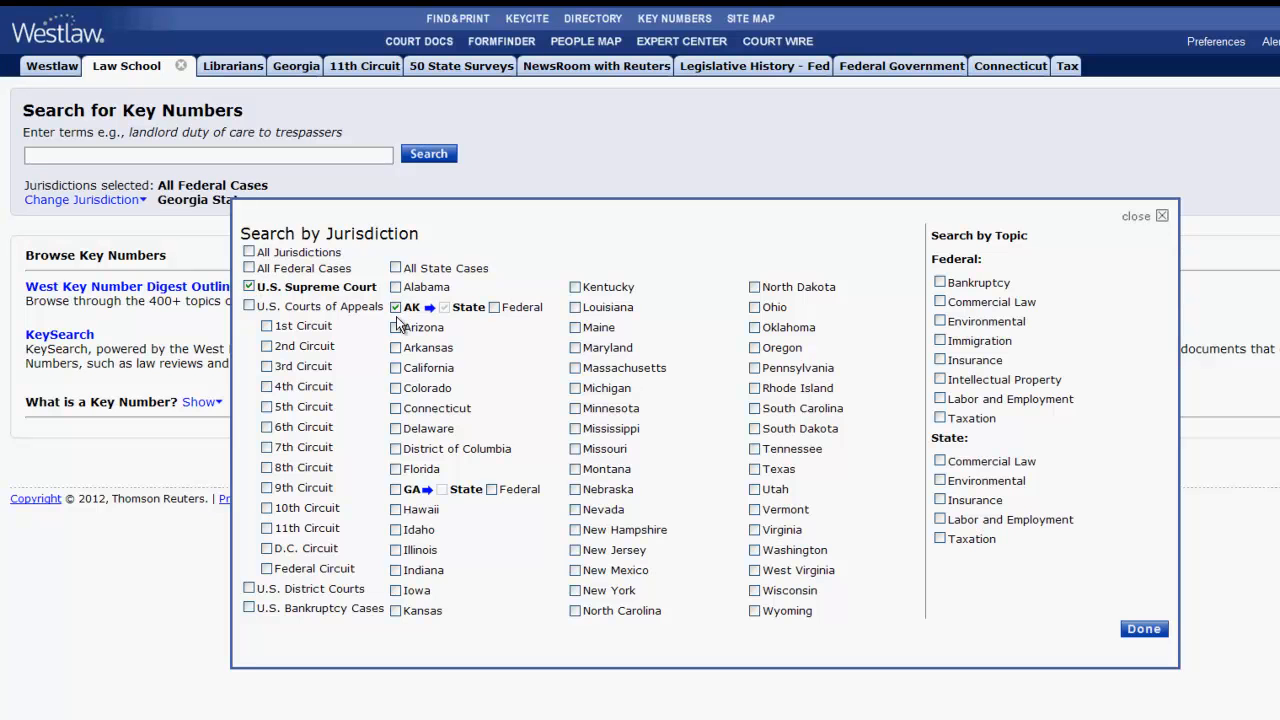
left_click(396, 328)
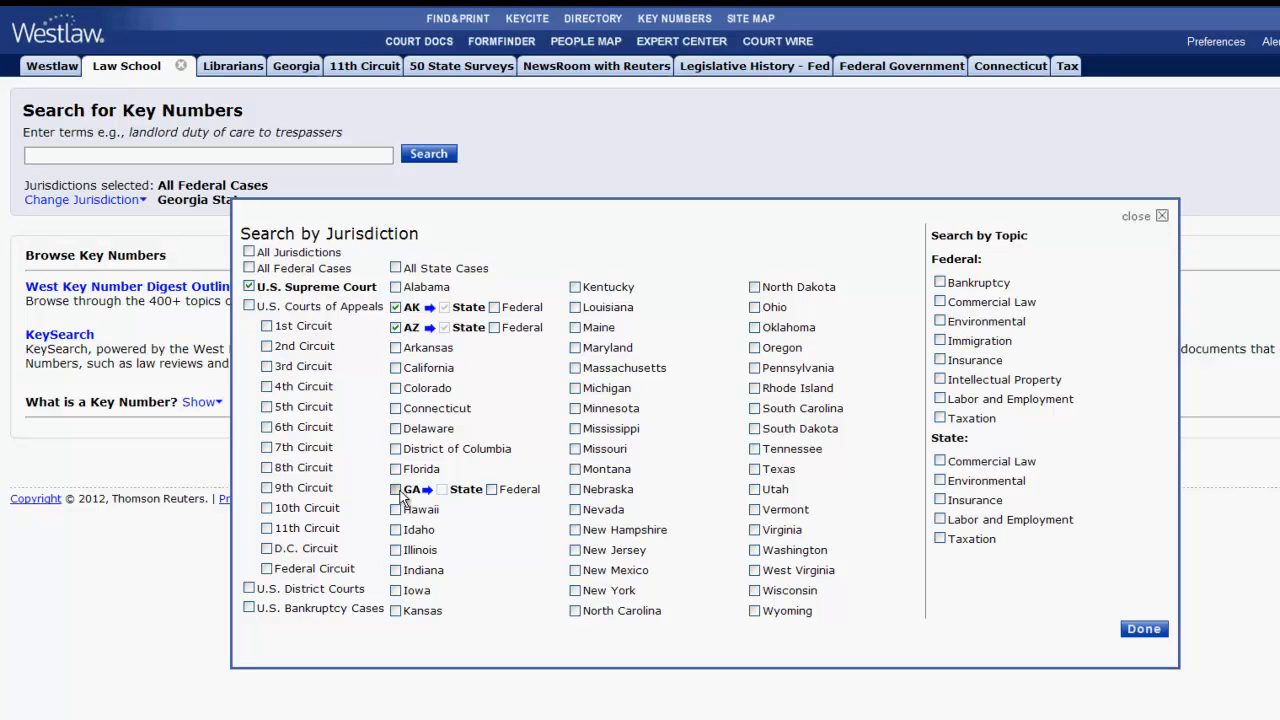
left_click(1144, 628)
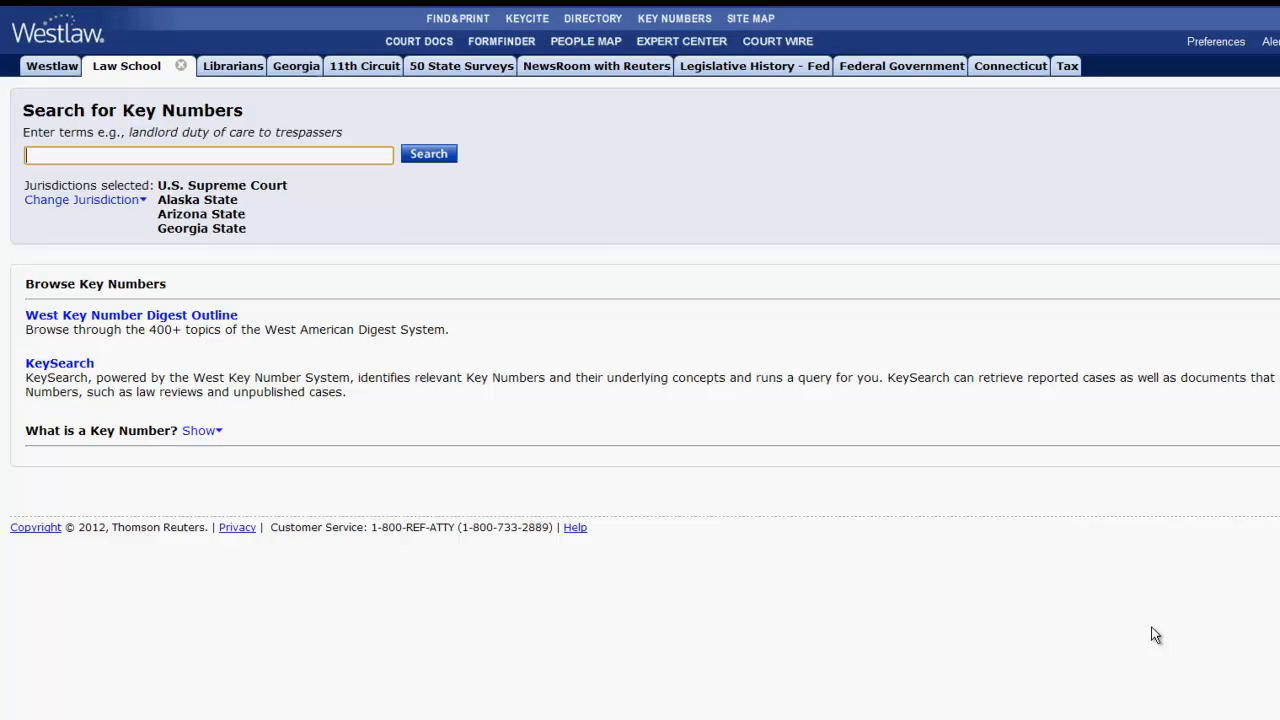
Step: Search key numbers for "murder elements" across the selected jurisdictions
type("murder elements")
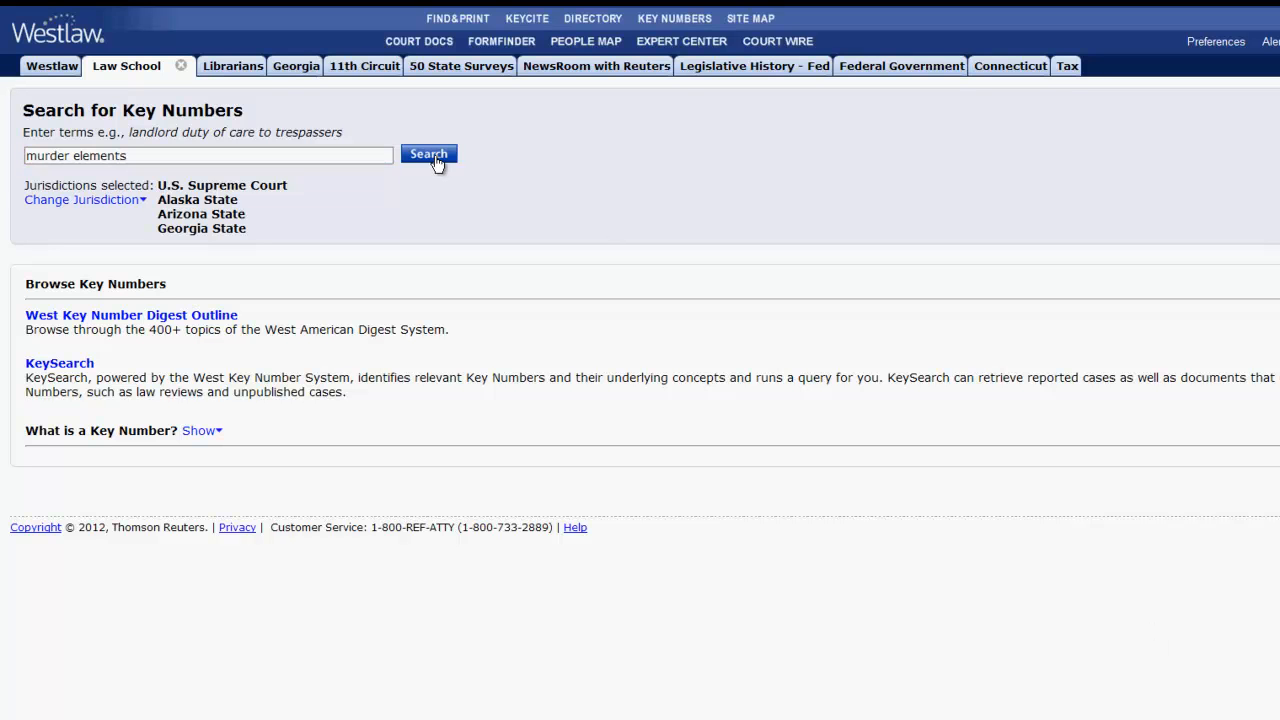
left_click(428, 152)
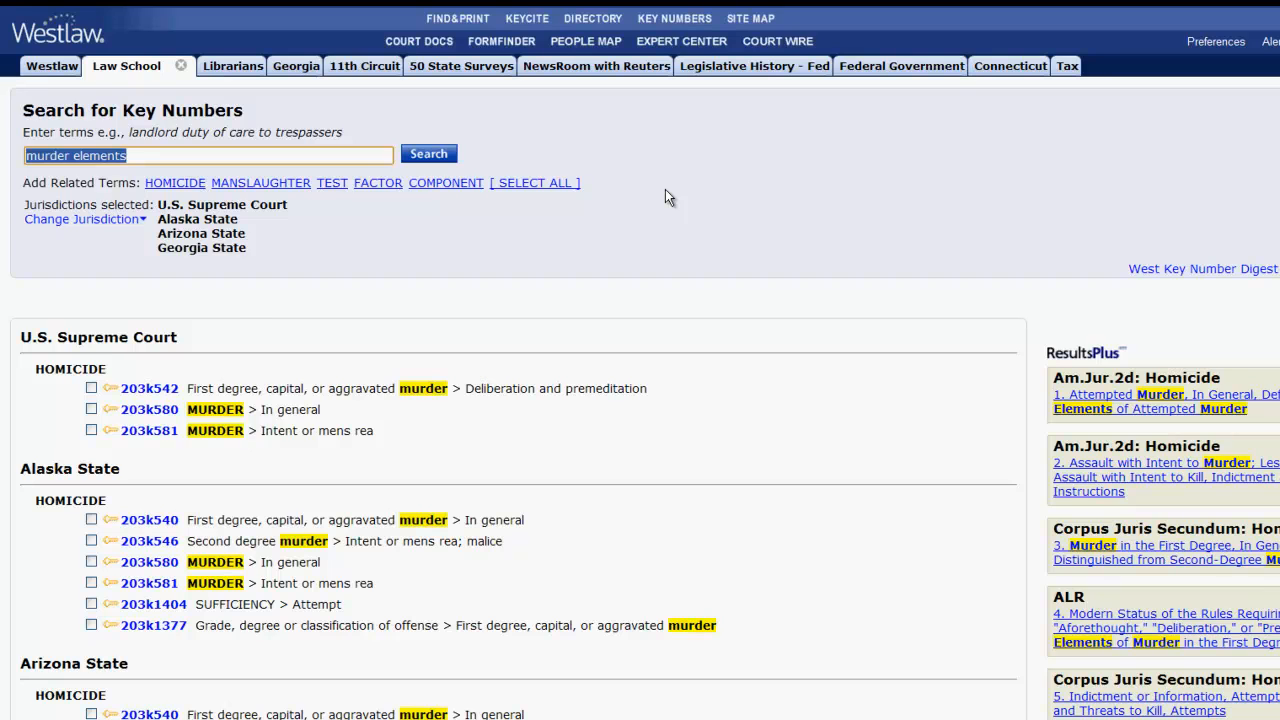
Step: Check Georgia homicide key numbers 203k580, 203k581 and 203k1404 and search them together
scroll("down", 3)
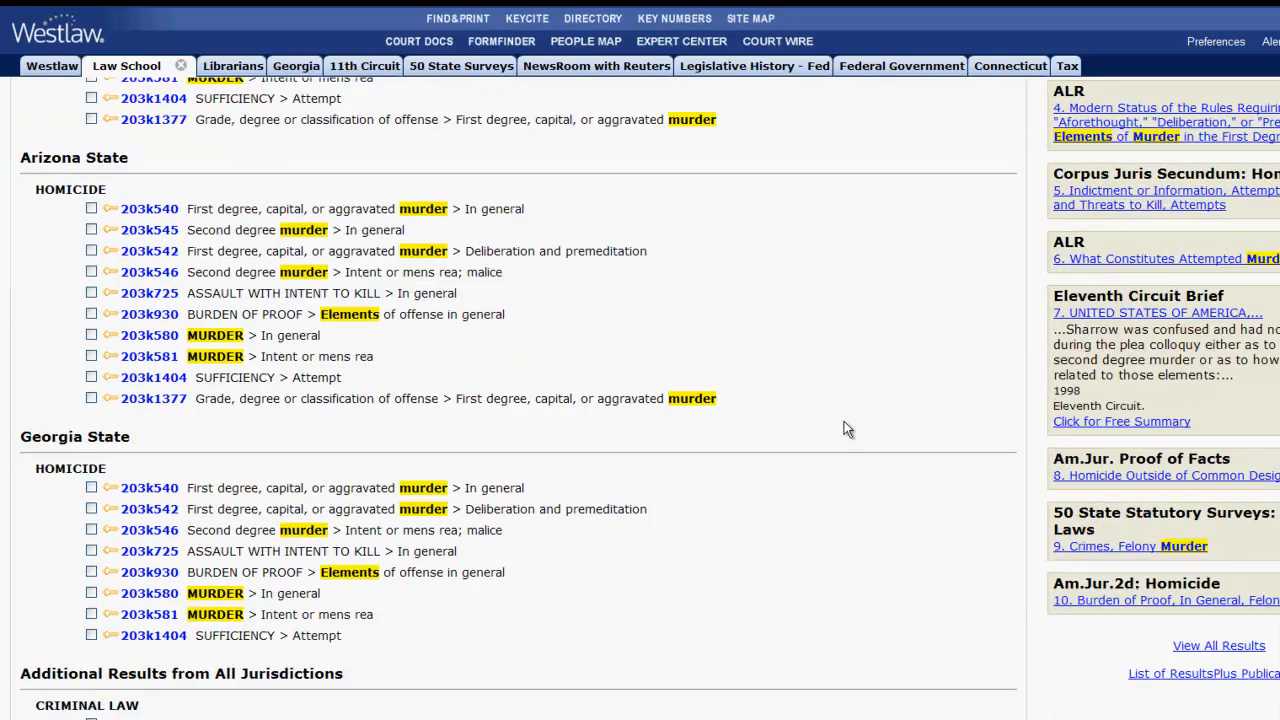
scroll("down", 3)
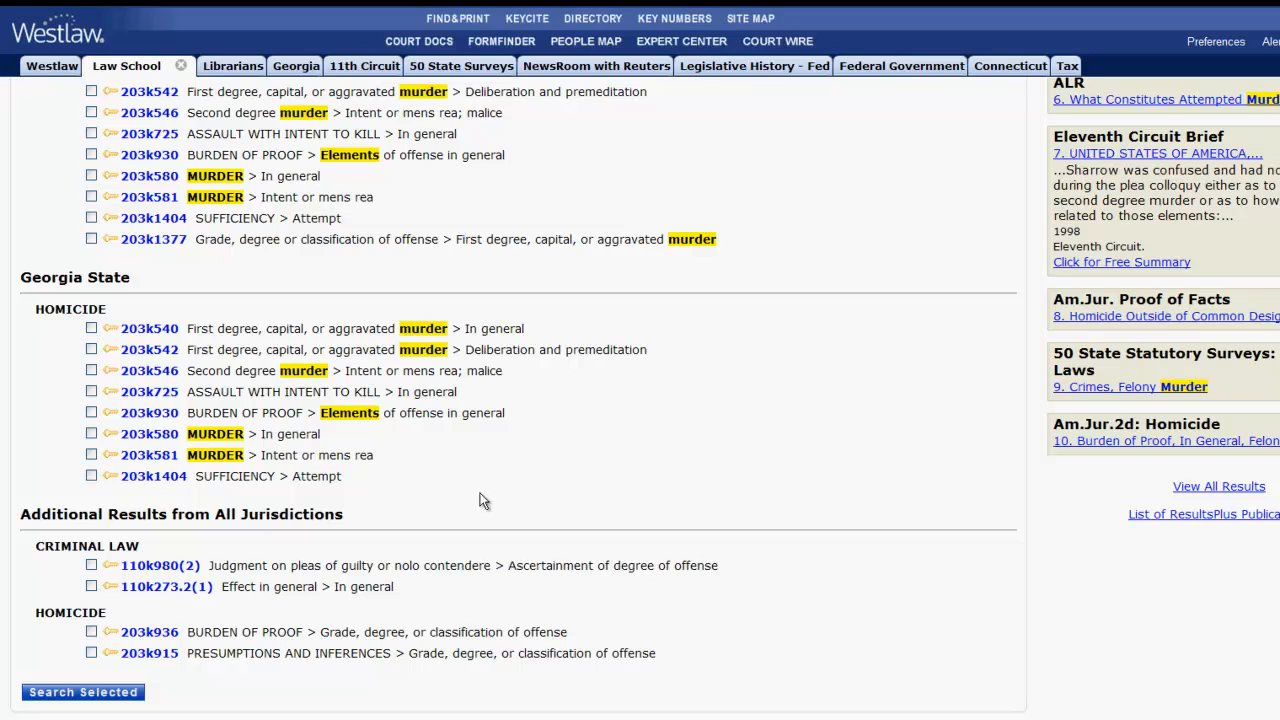
left_click(92, 456)
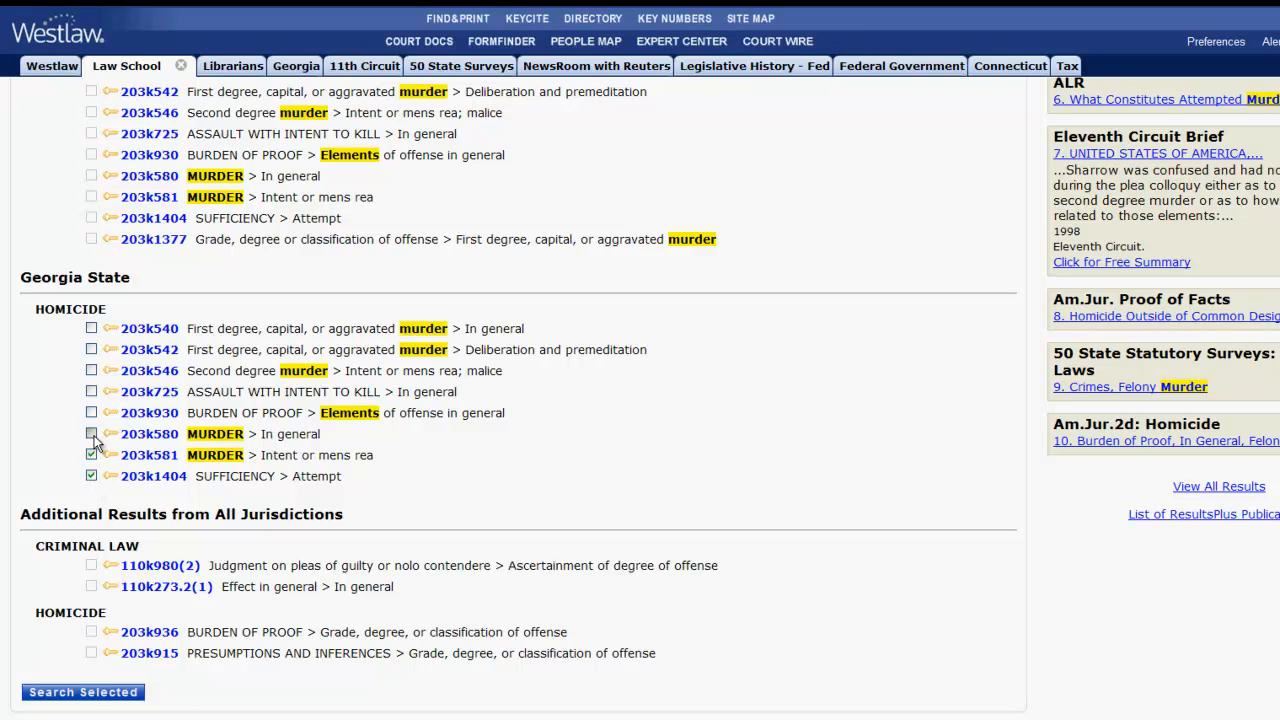
left_click(92, 432)
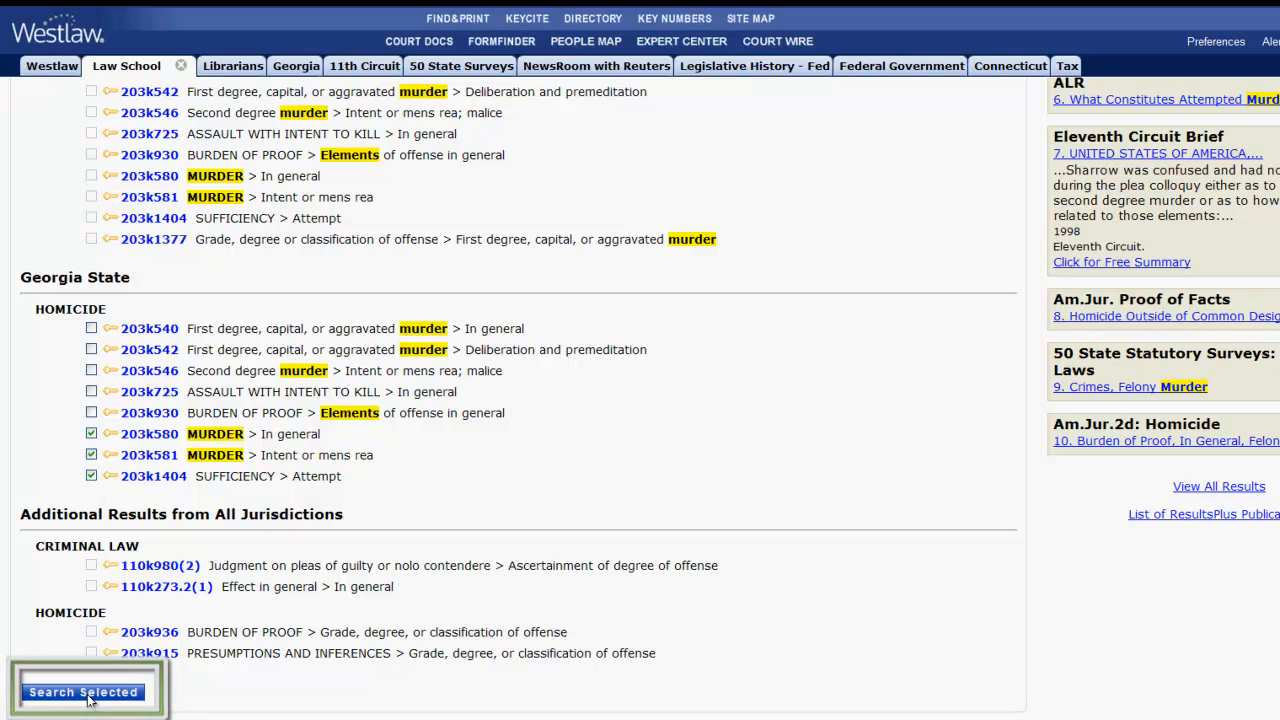
left_click(84, 692)
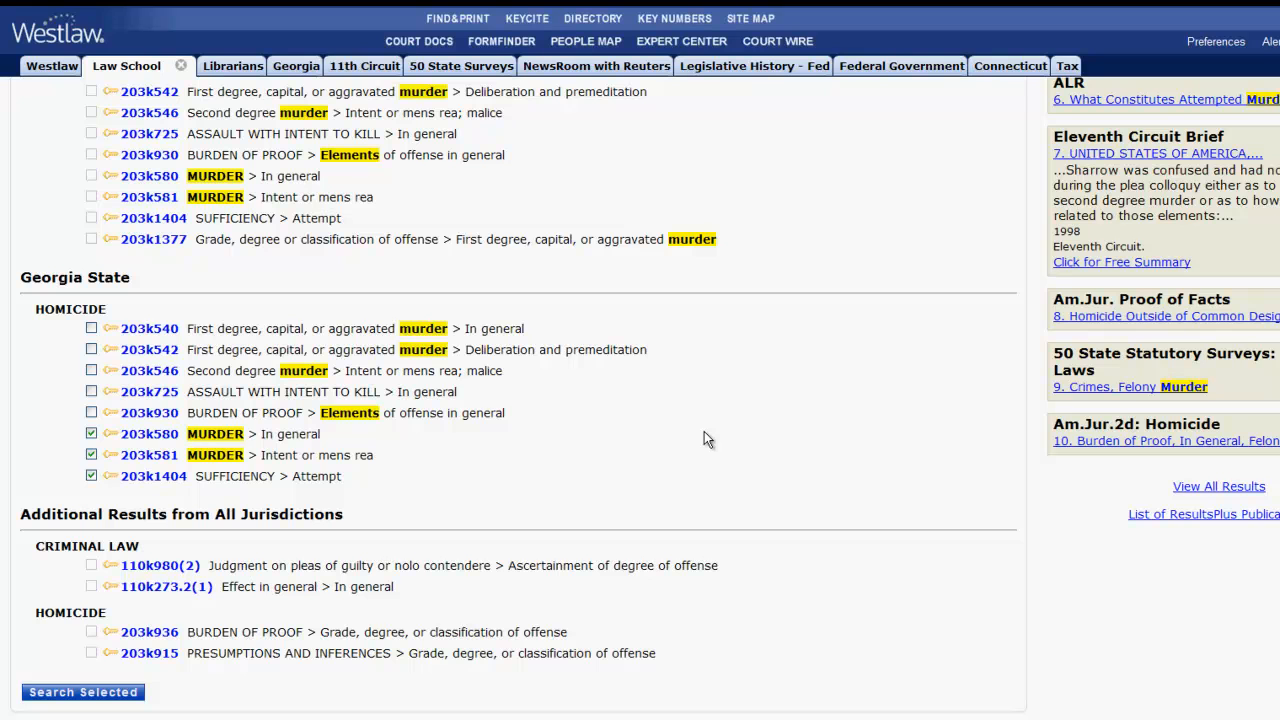
mouse_move(688, 436)
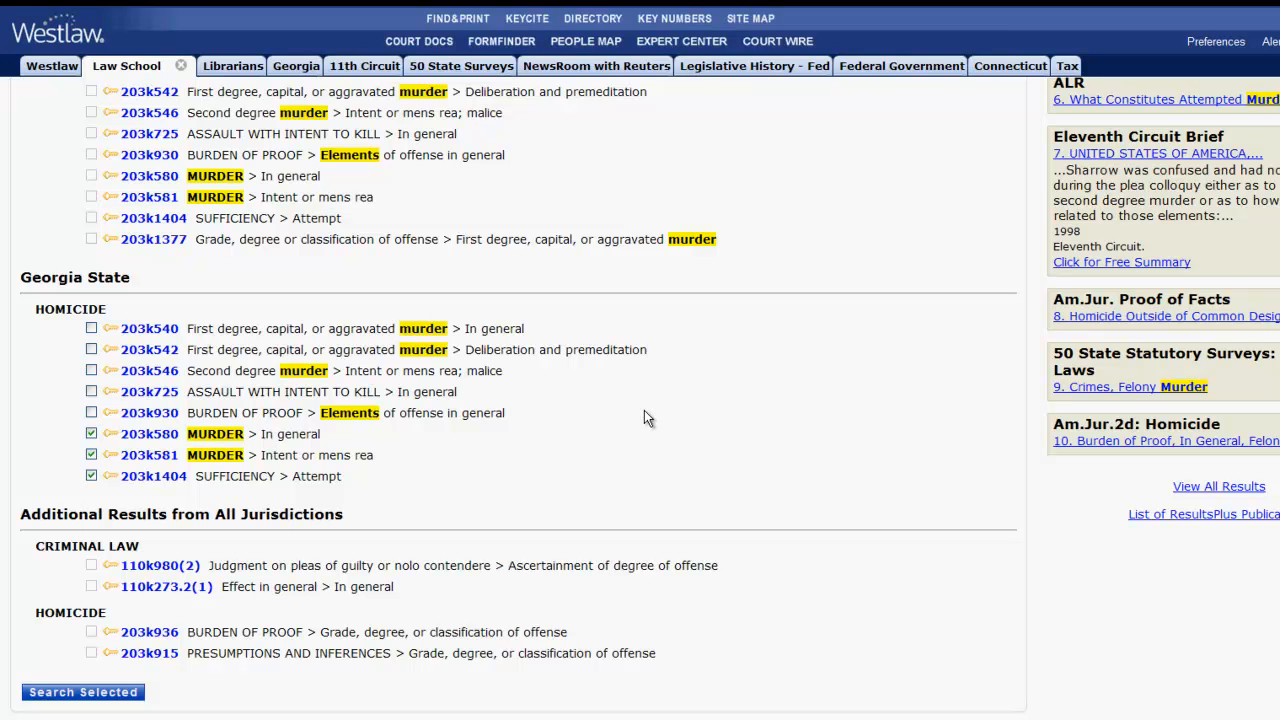
mouse_move(150, 432)
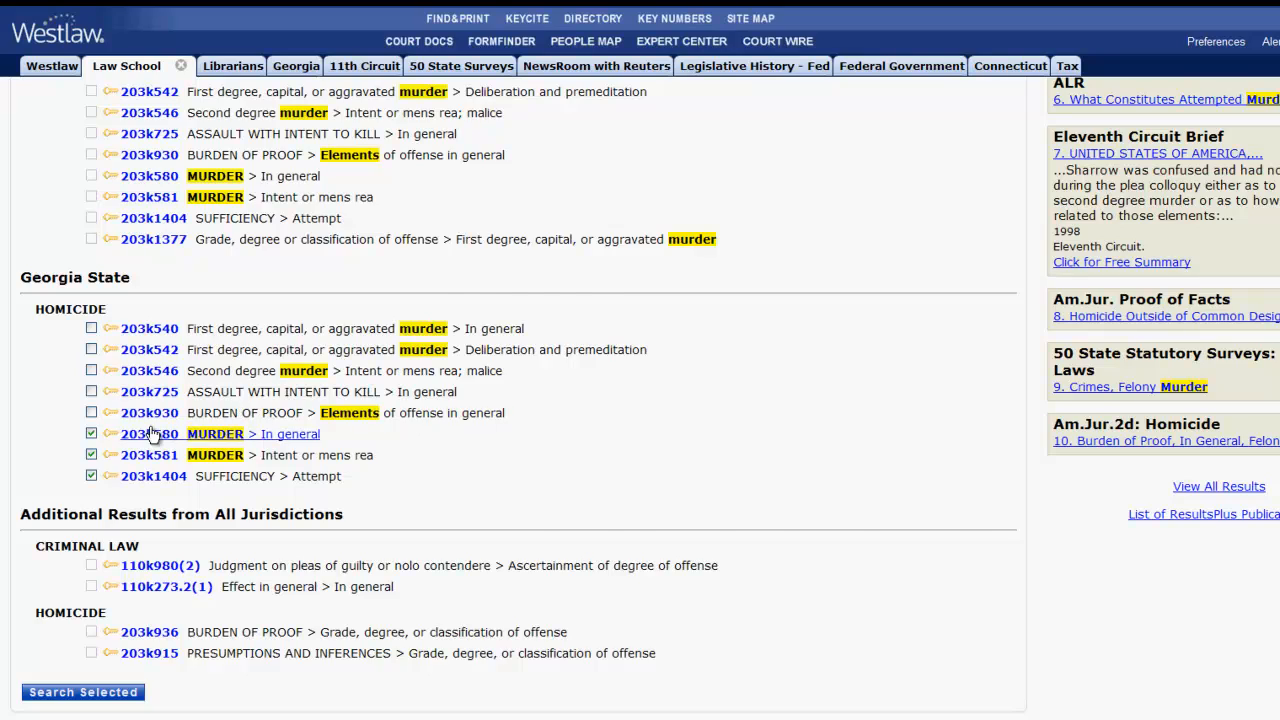
Step: View the Georgia 203k580 headnote digest, visit Locate in Result, then return to Key Numbers search
left_click(148, 432)
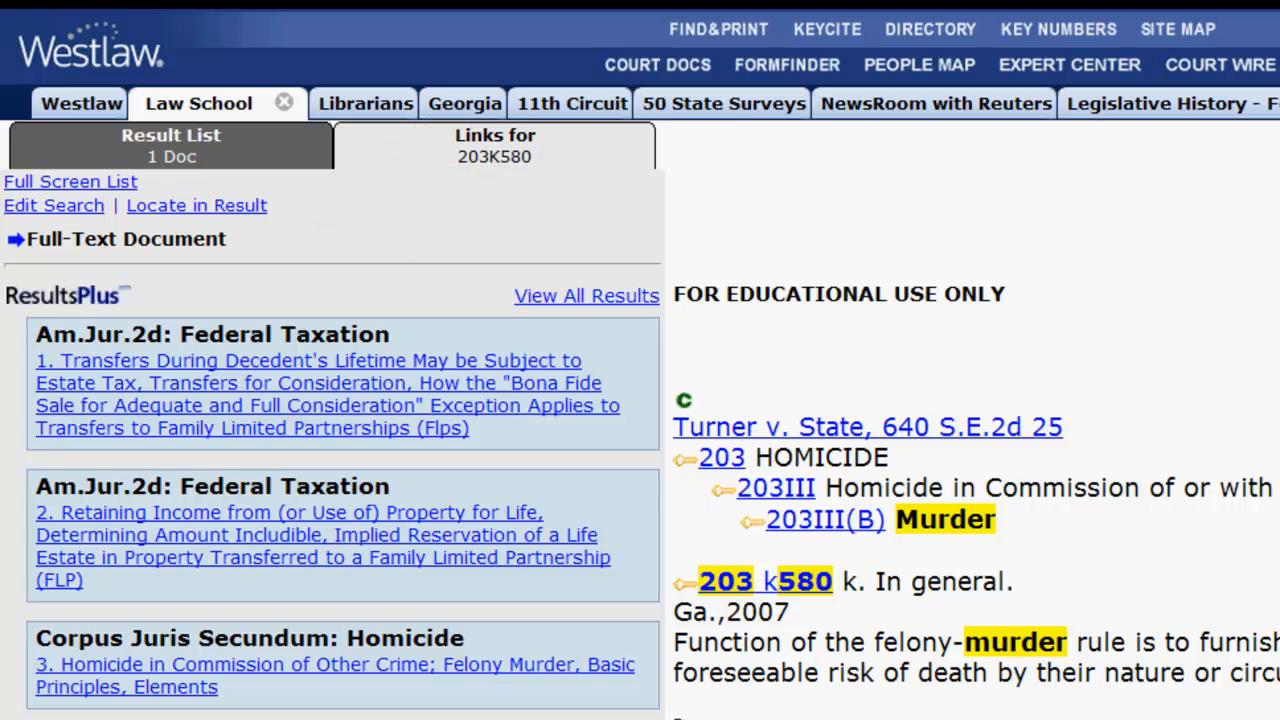
left_click(196, 204)
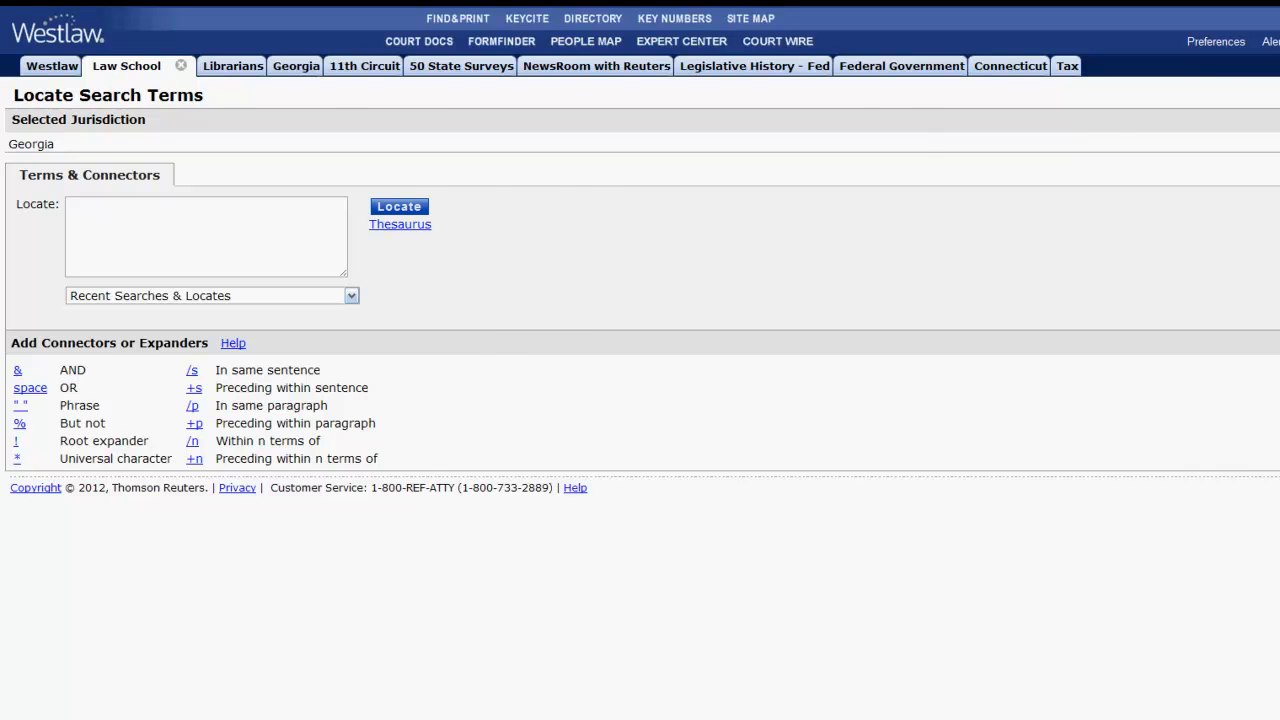
left_click(398, 206)
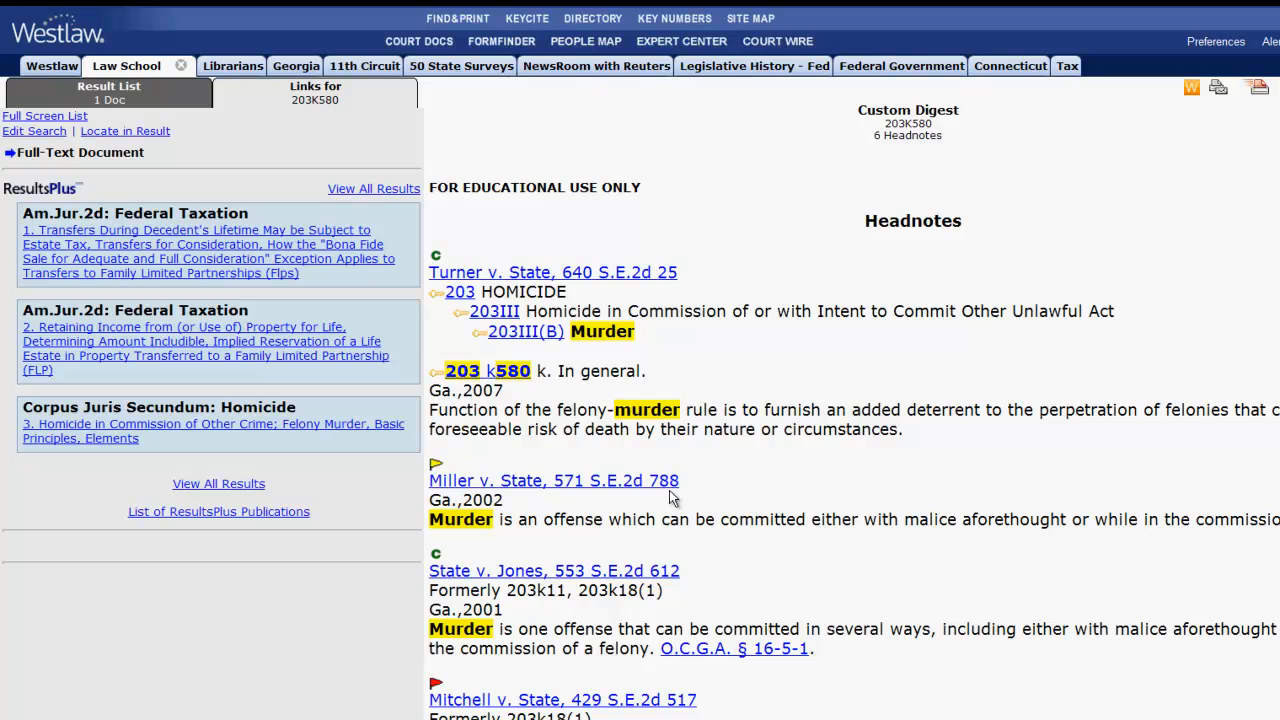
left_click(552, 480)
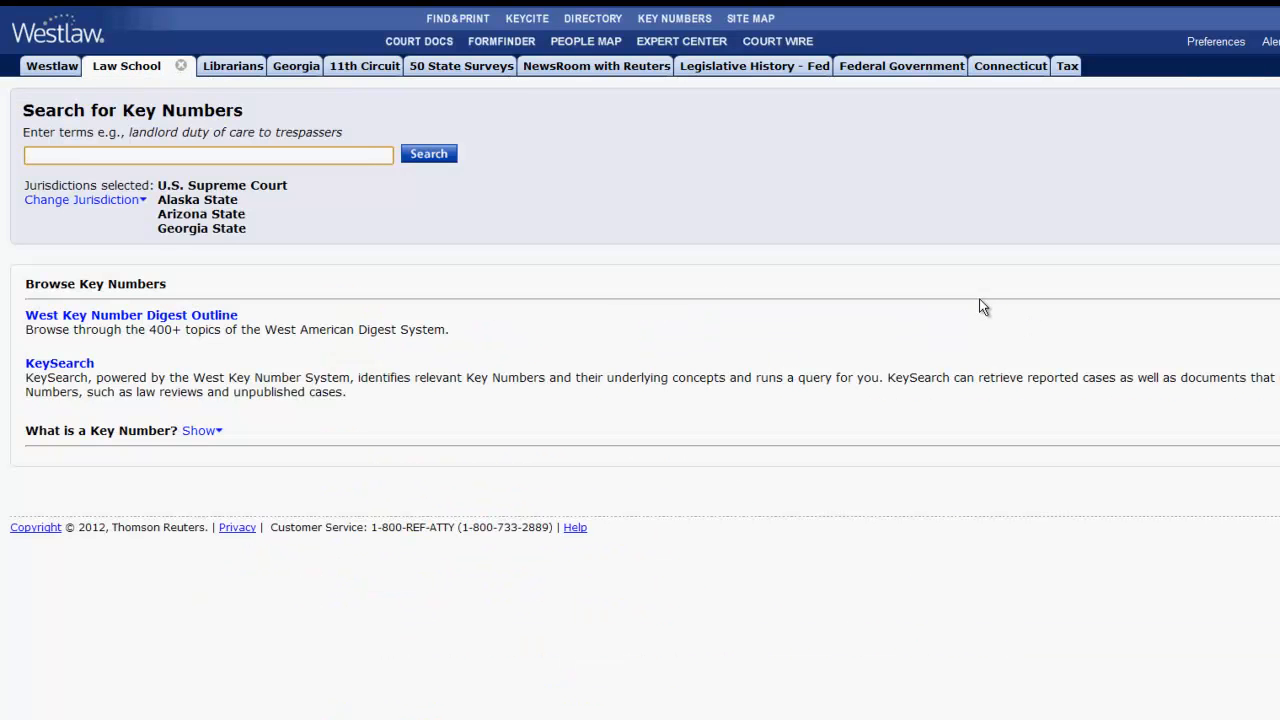
Step: In the digest outline, expand topic 19 Adultery and check k1 Nature and elements and k2 Defenses
left_click(208, 156)
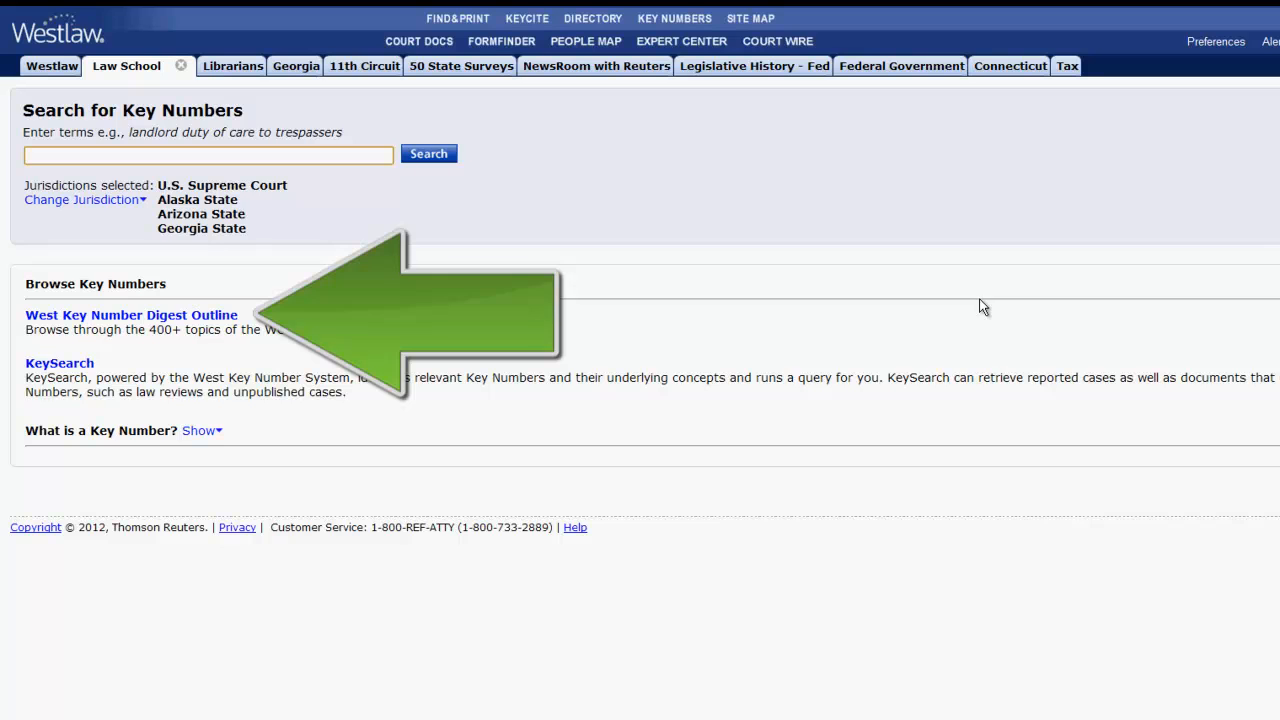
left_click(130, 316)
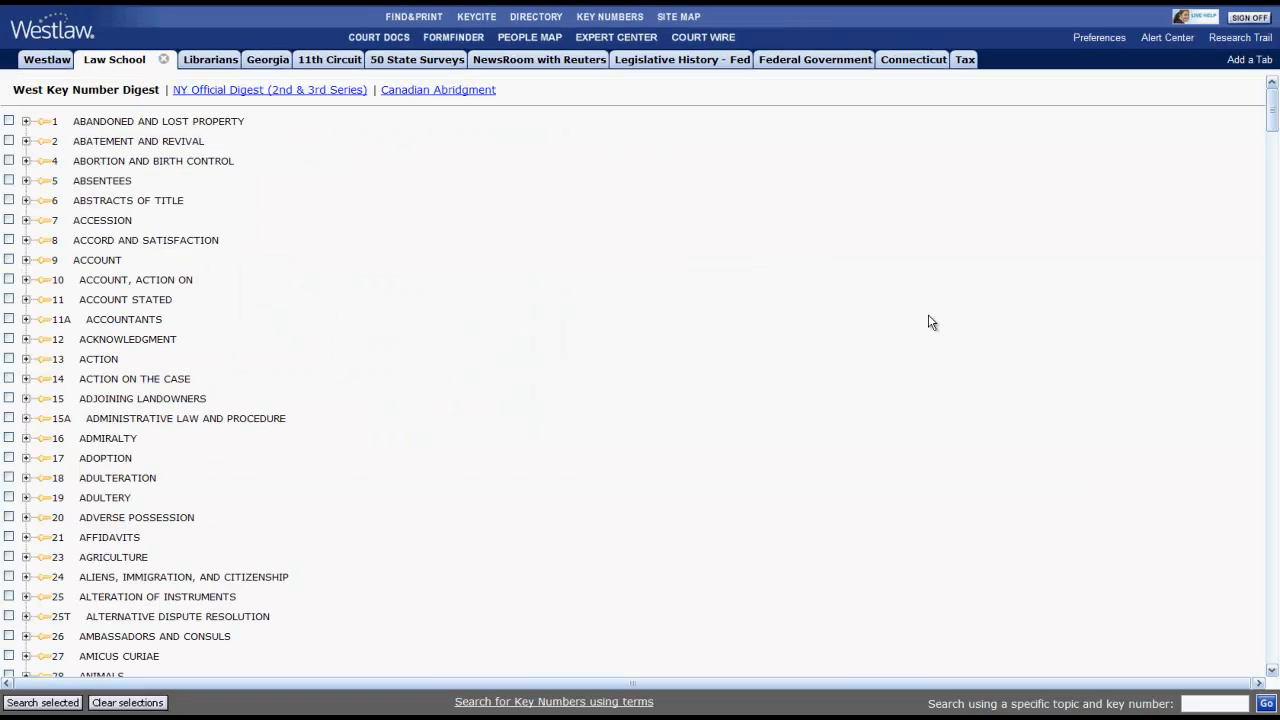
mouse_move(500, 324)
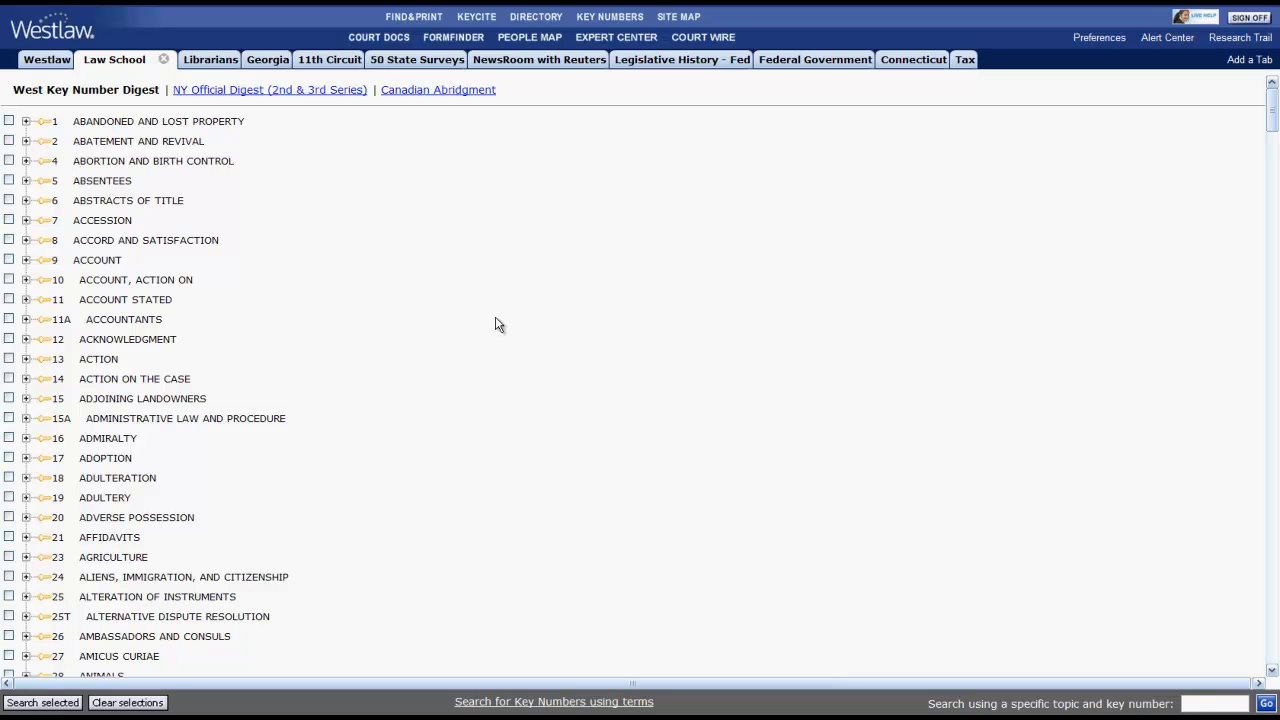
mouse_move(50, 500)
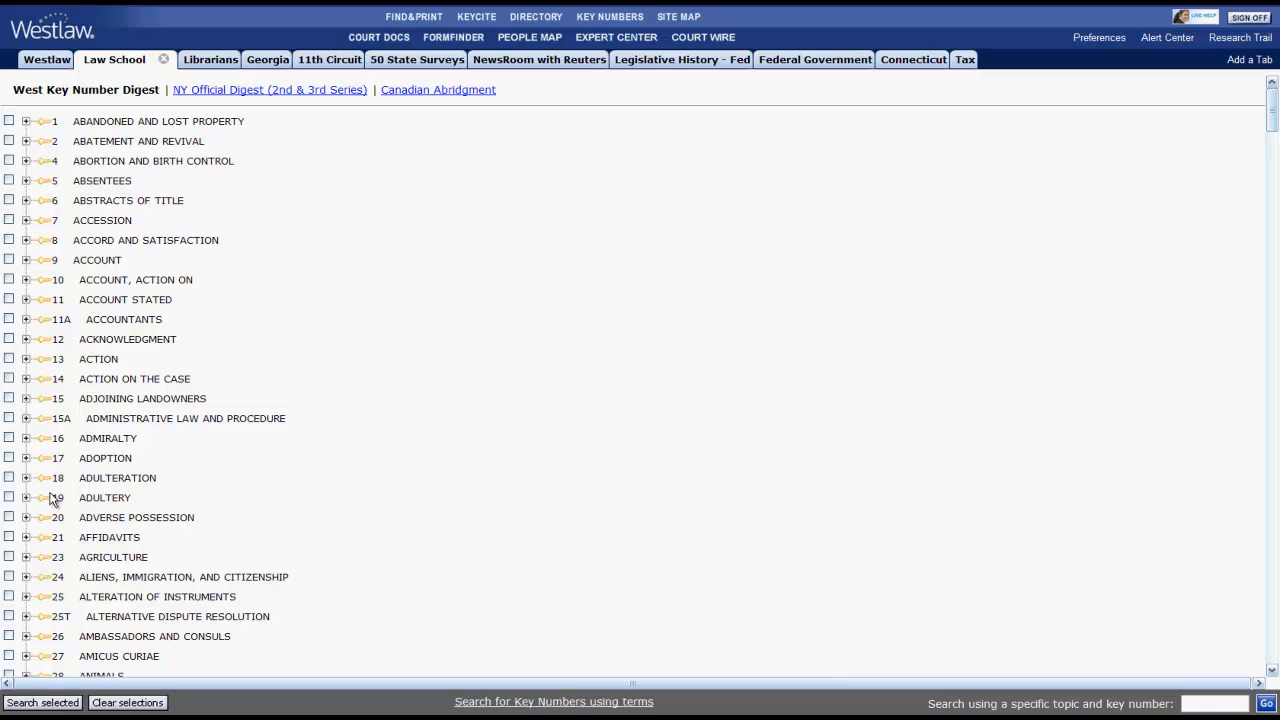
left_click(26, 496)
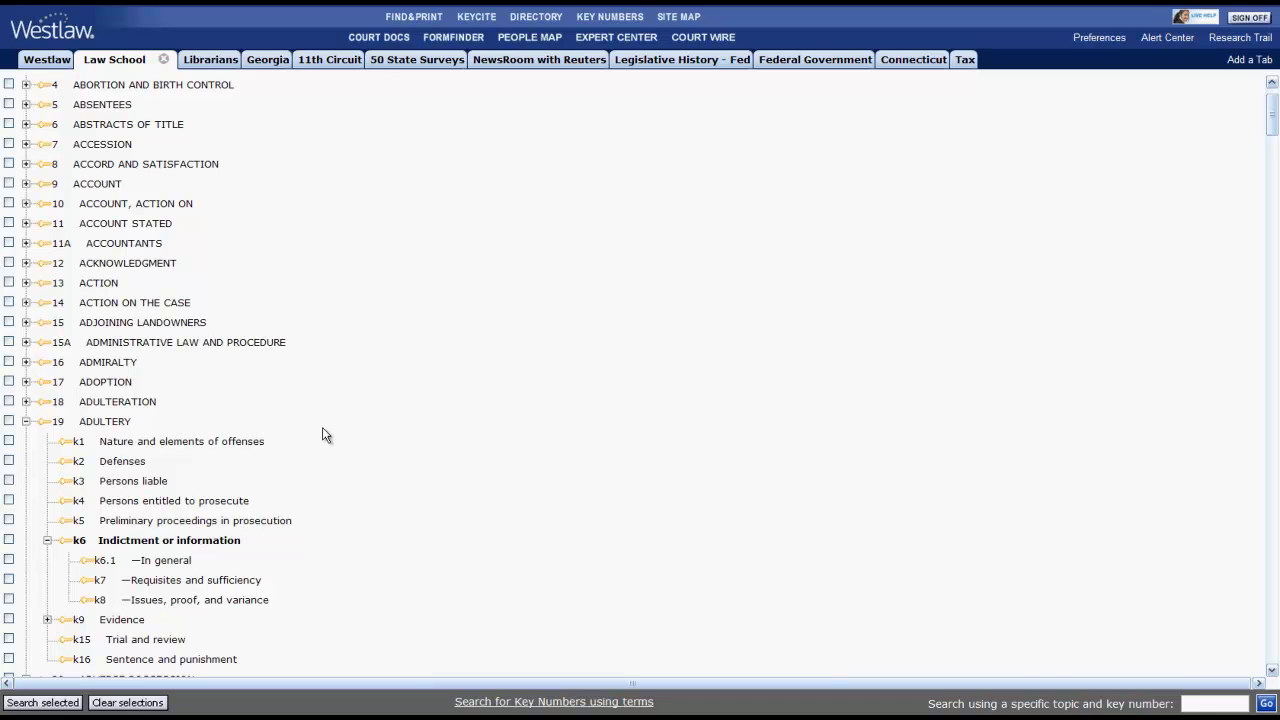
mouse_move(324, 400)
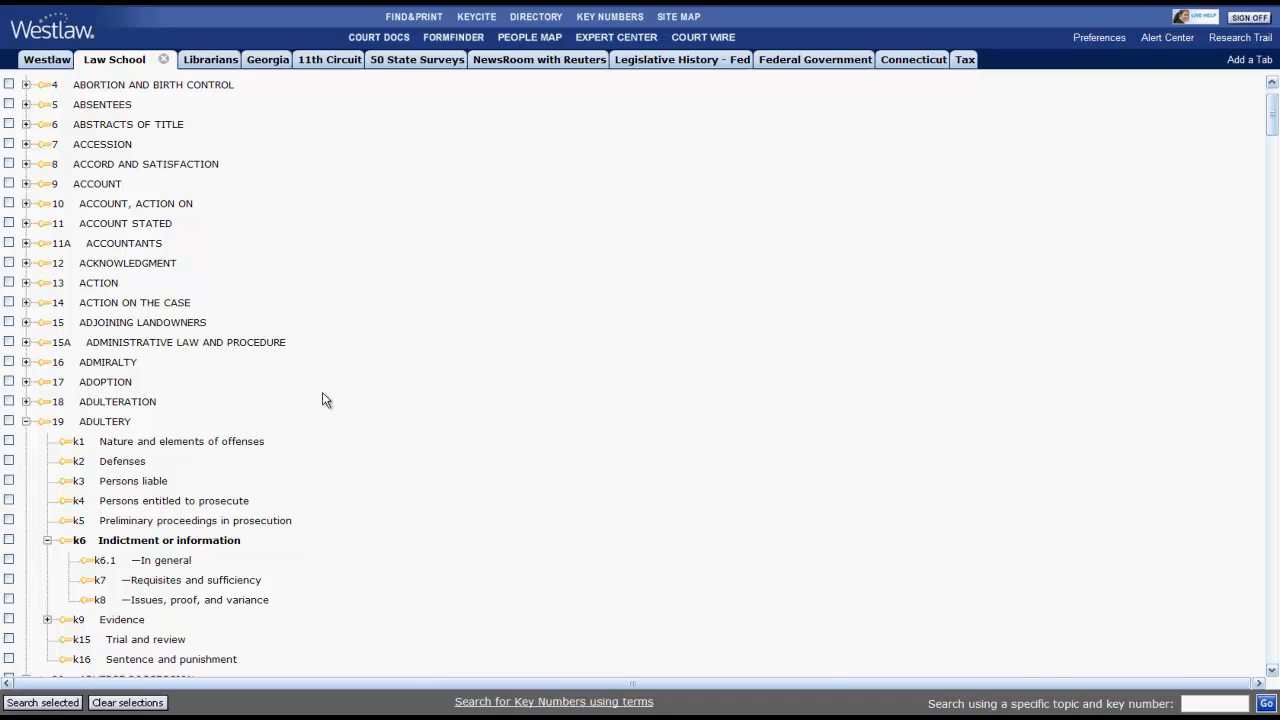
left_click(8, 442)
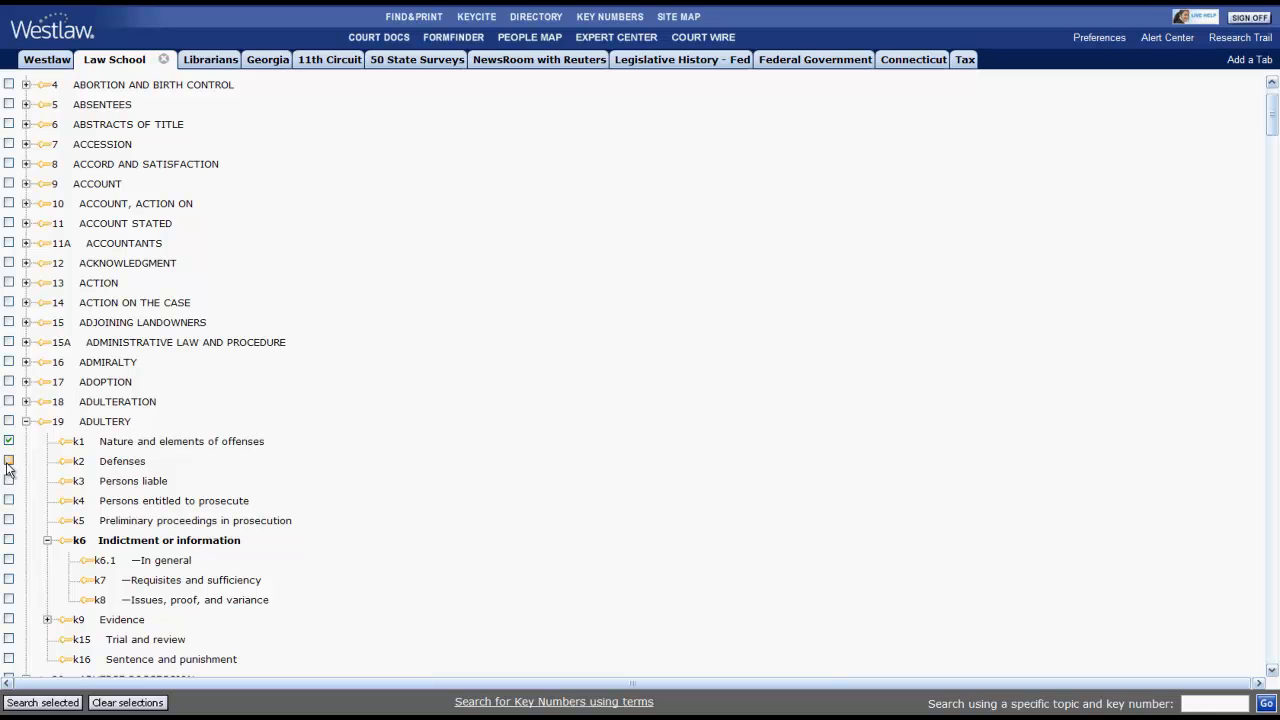
left_click(8, 460)
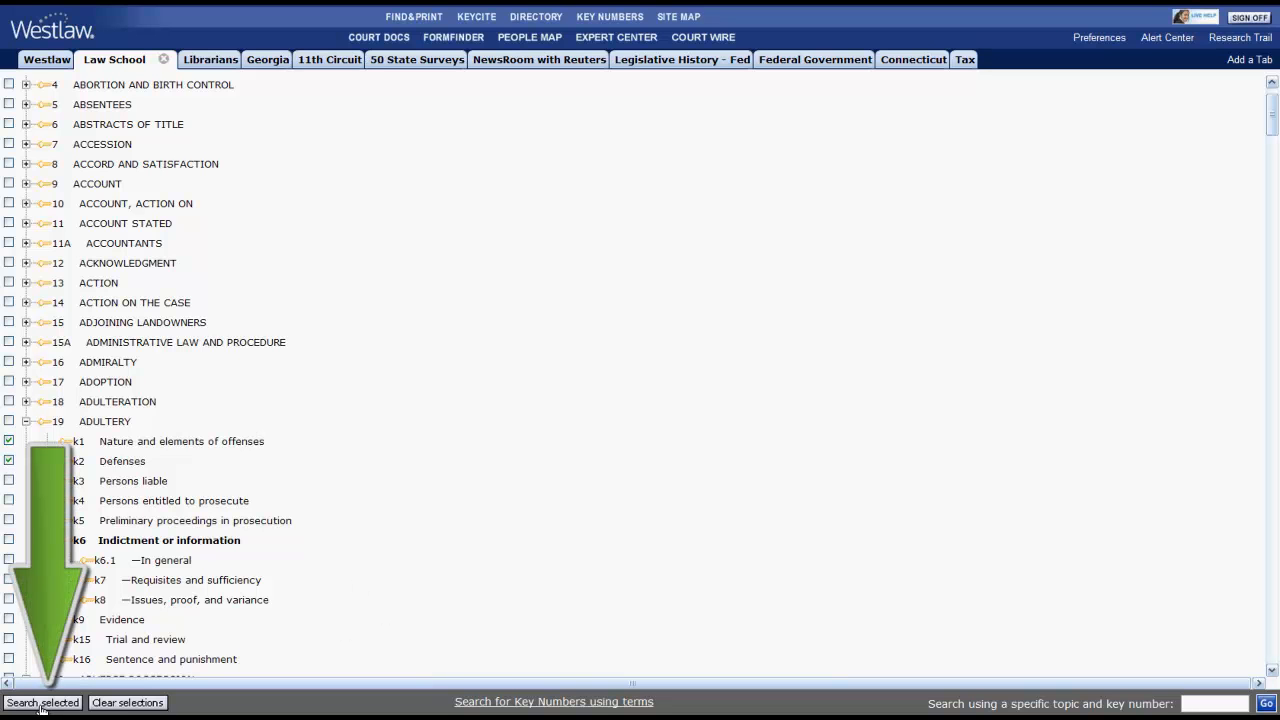
Step: Run the custom digest for 19k1 and 19k2 with Most Cited Cases ordering
left_click(42, 702)
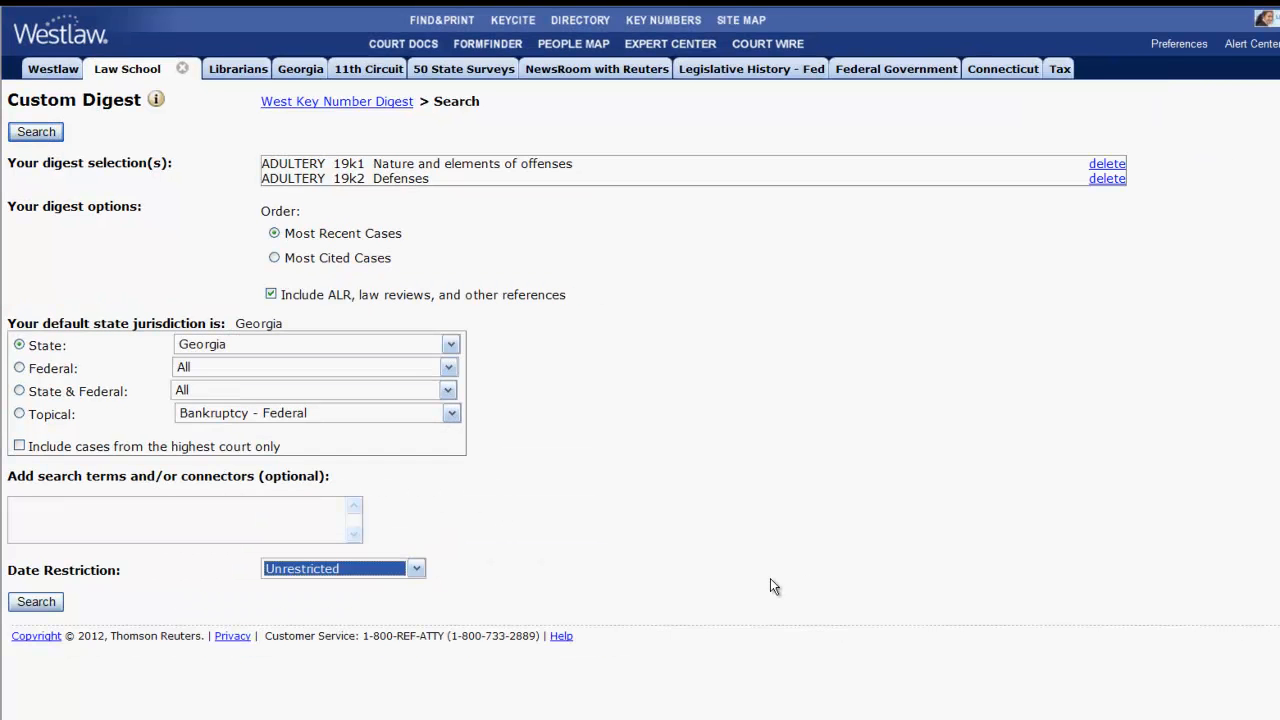
left_click(274, 256)
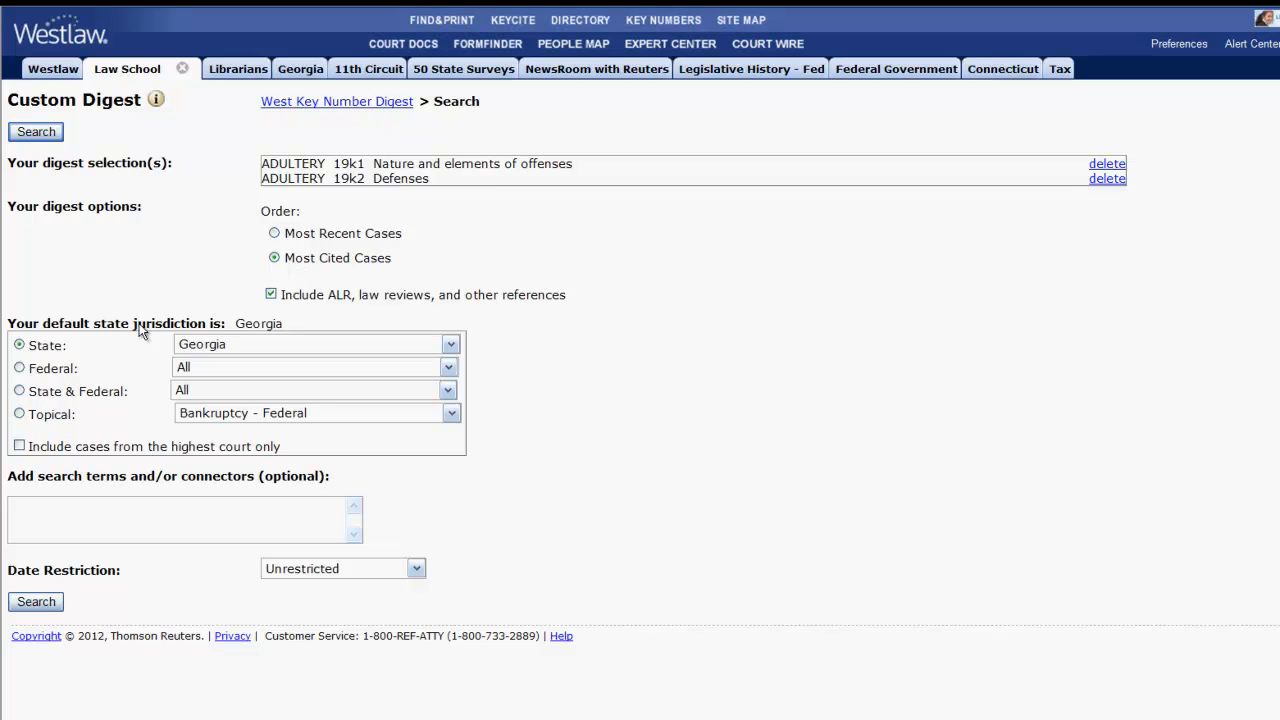
left_click(18, 390)
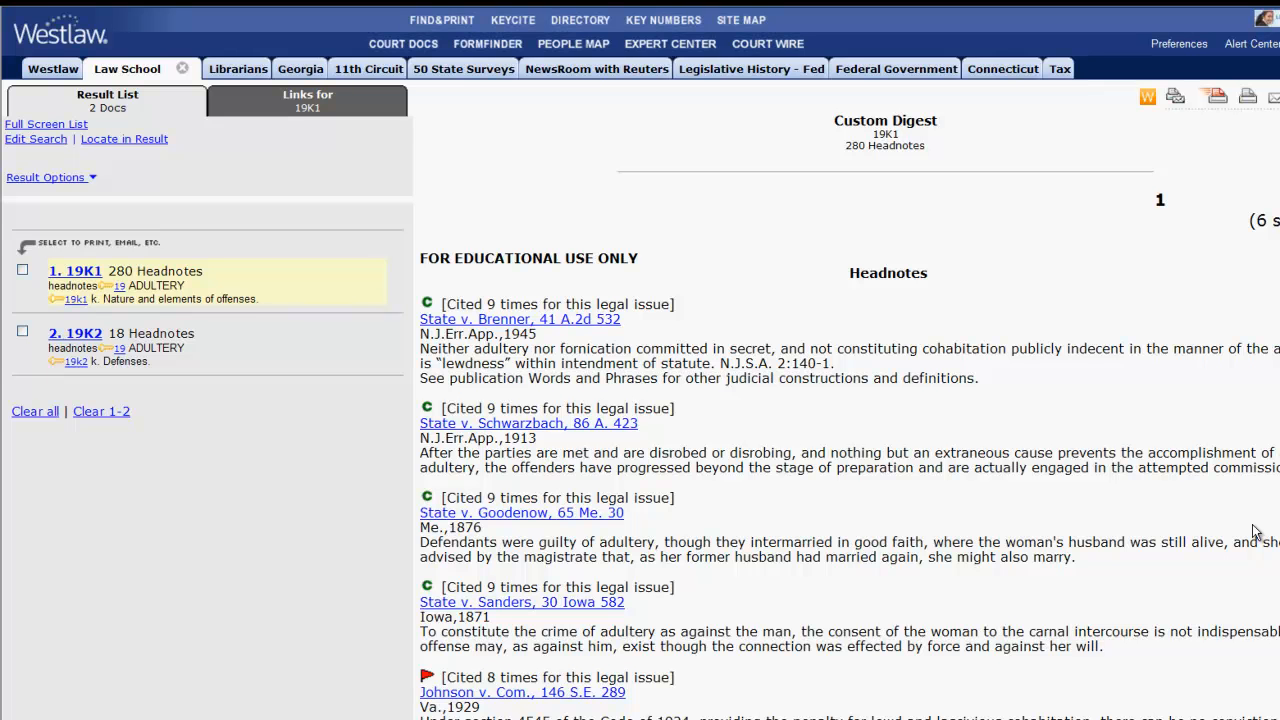
mouse_move(790, 496)
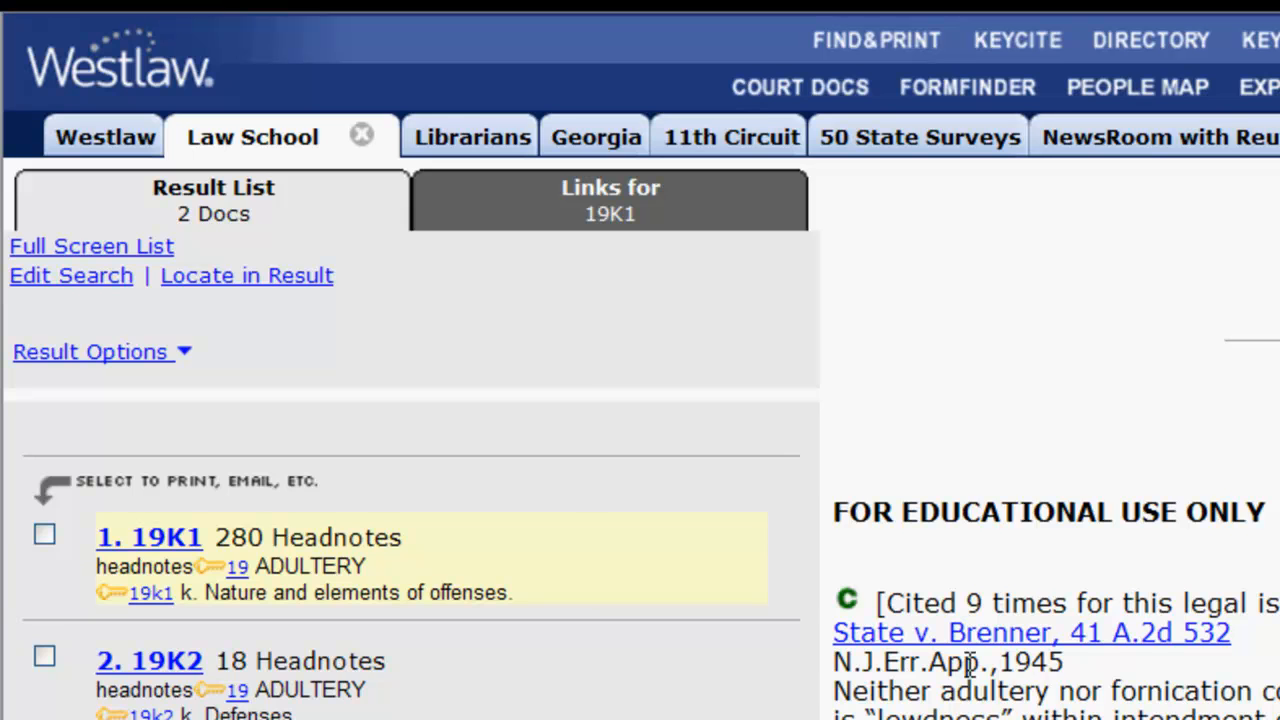
Step: Visit the Locate Search Terms page from the results, landing on the Hamdan v. Rumsfeld opinion
left_click(246, 276)
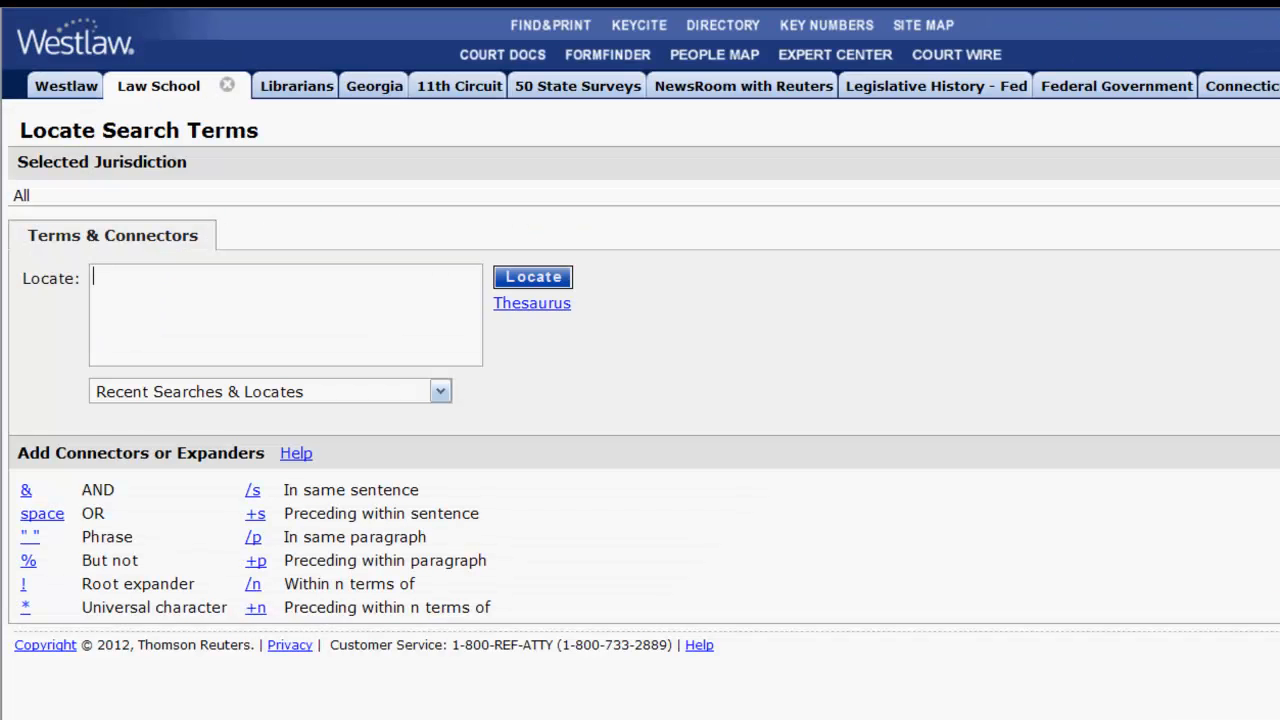
left_click(532, 276)
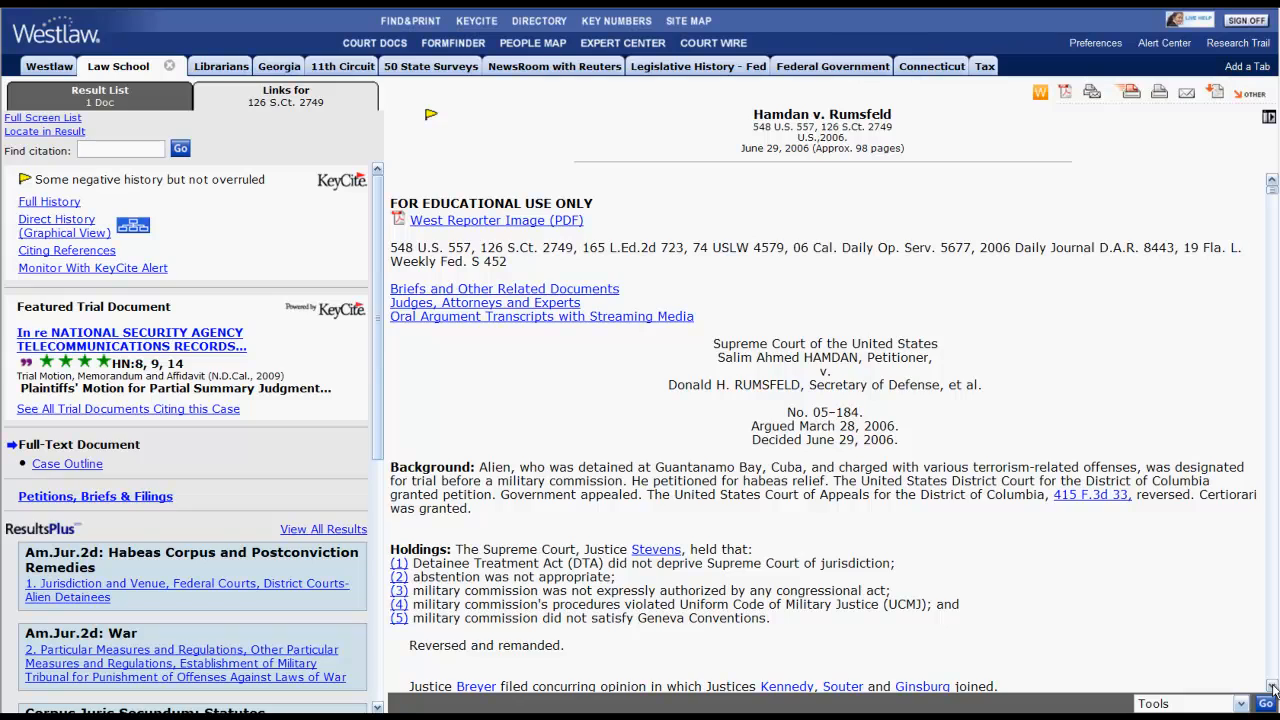
Step: Scroll the Hamdan v. Rumsfeld opinion down to its West Headnotes, starting with Habeas Corpus
scroll("down", 3)
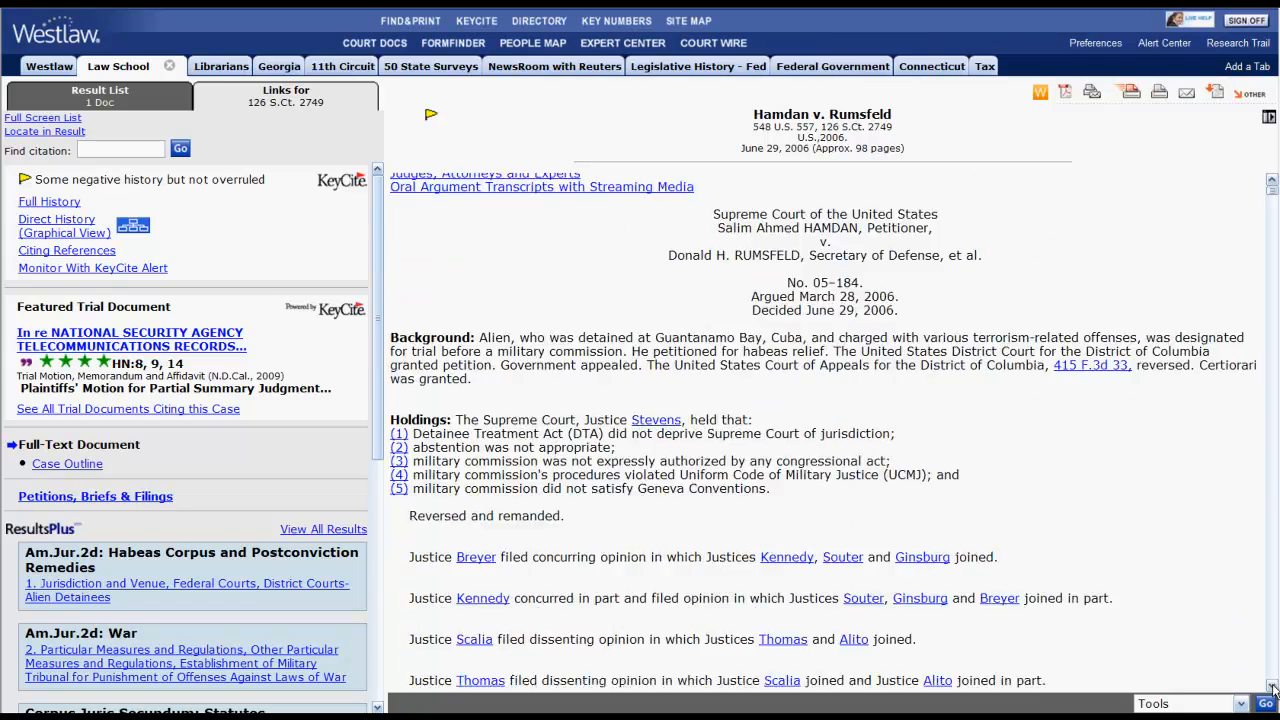
scroll("down", 3)
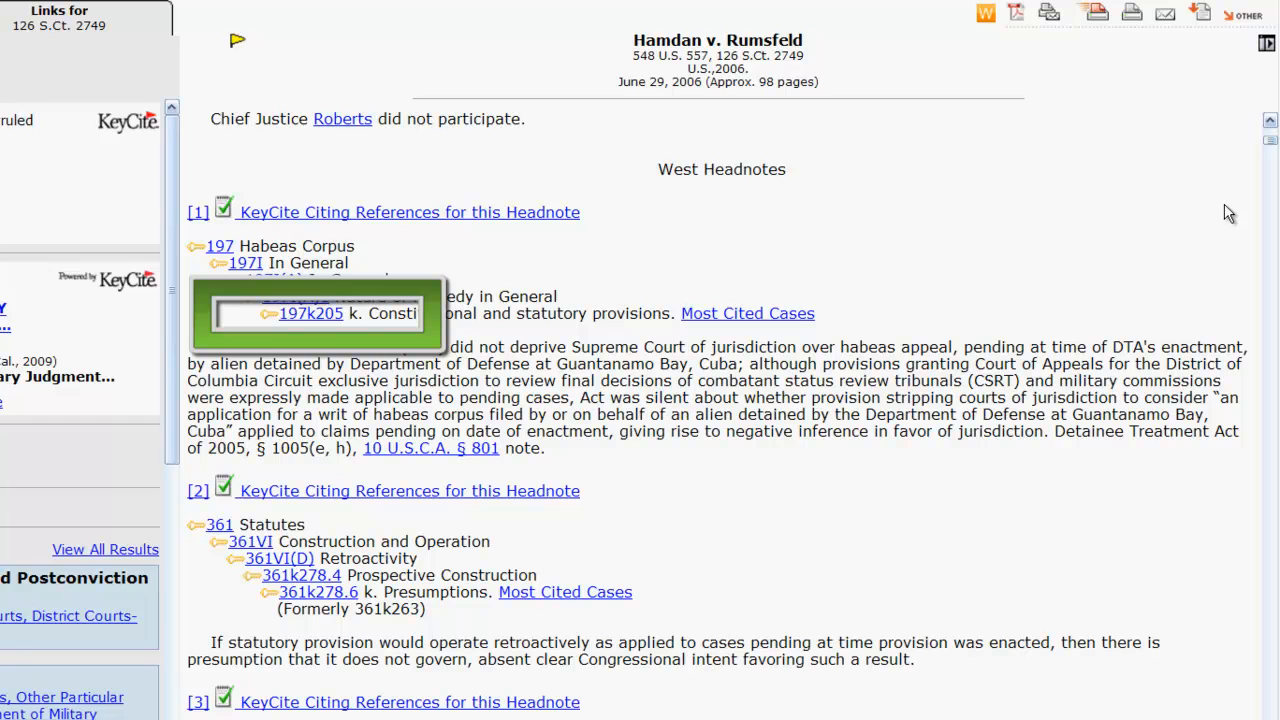
mouse_move(698, 292)
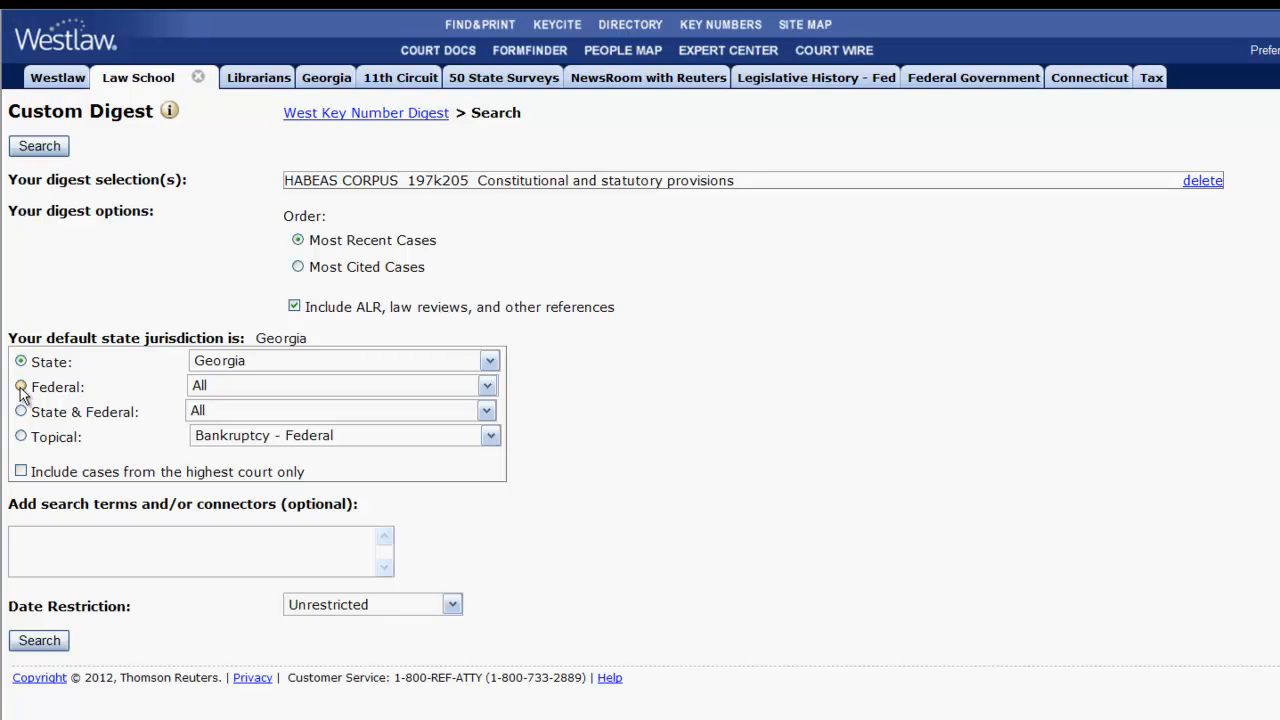
Step: Run the 197k205 custom digest limited to Federal courts with Most Cited Cases first
left_click(20, 388)
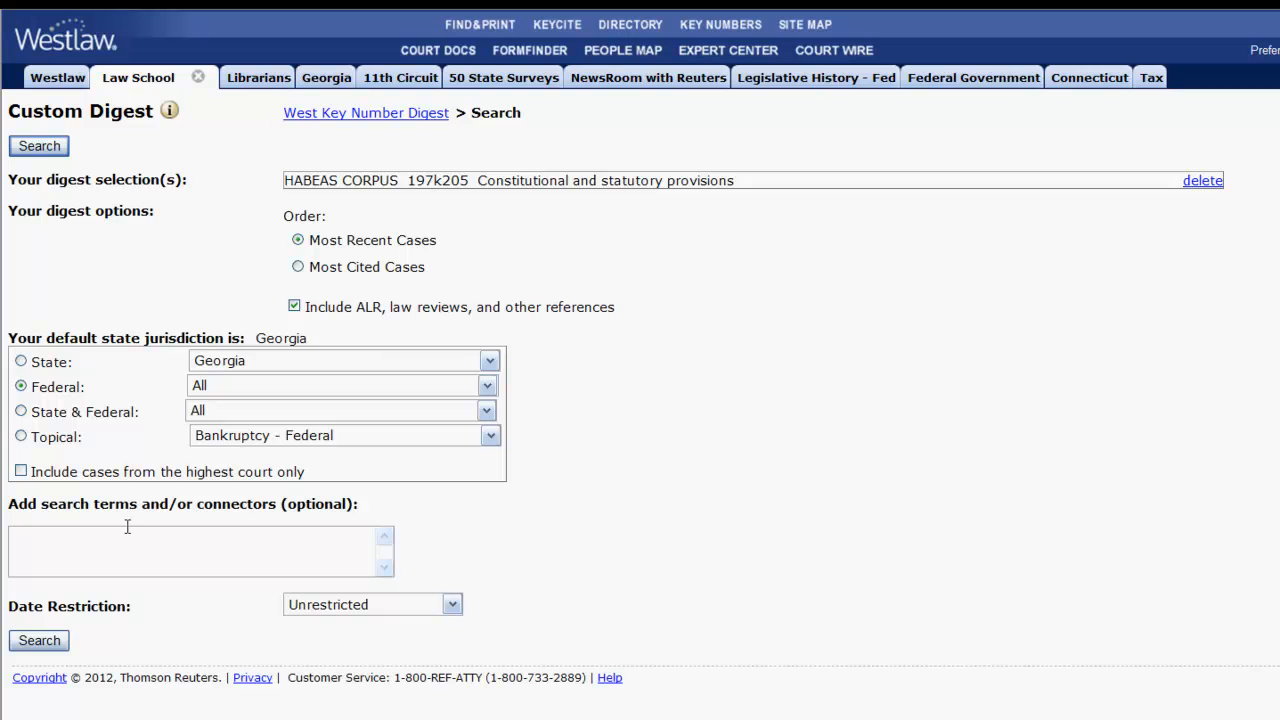
left_click(298, 266)
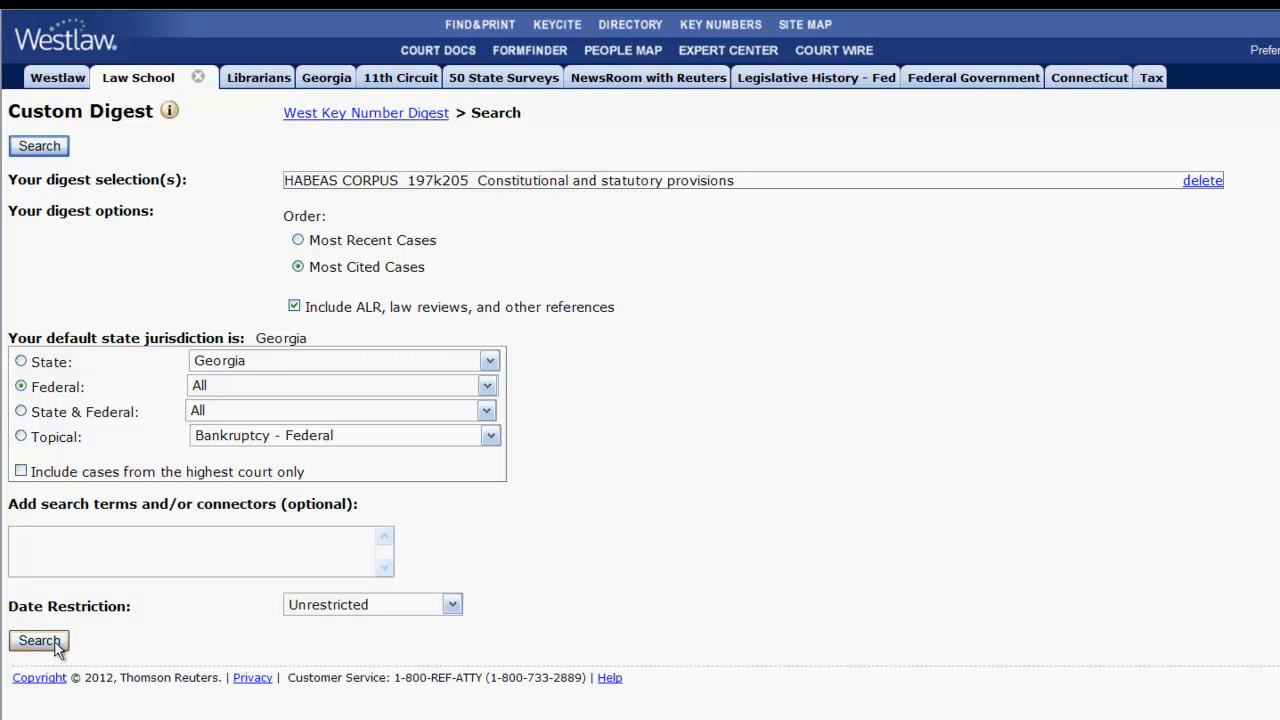
left_click(40, 640)
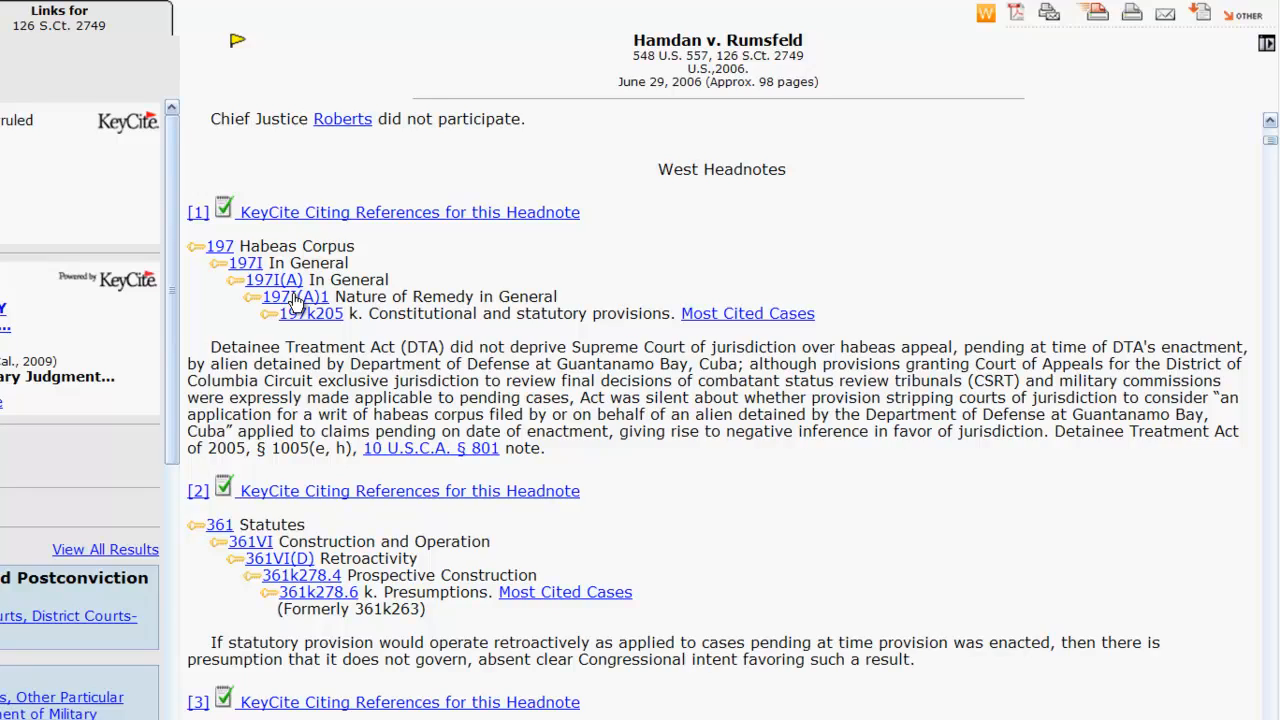
left_click(312, 312)
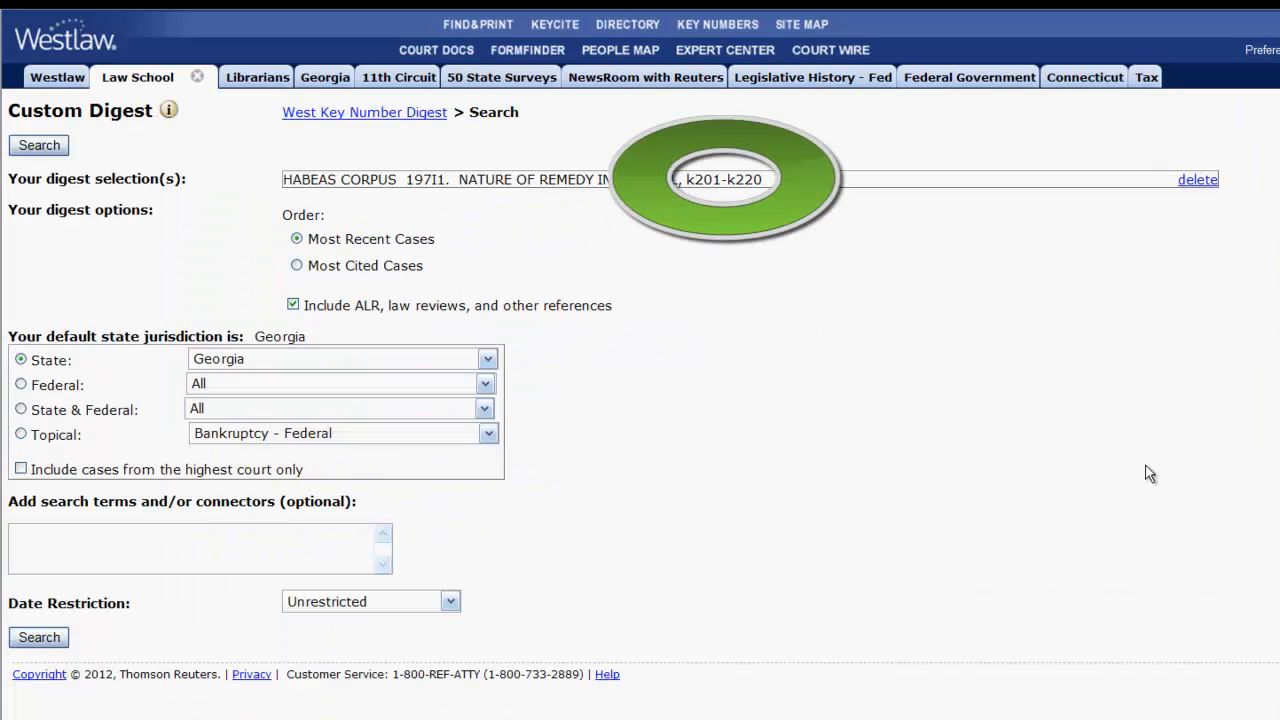
left_click(38, 144)
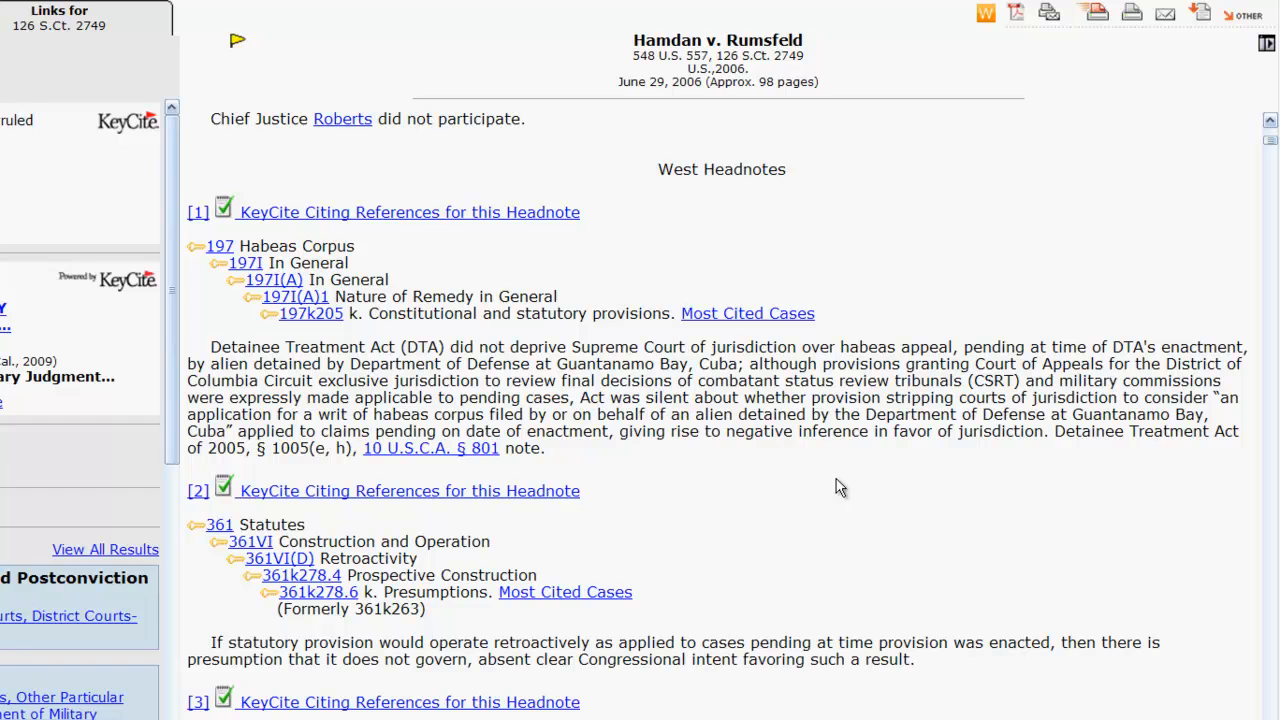
mouse_move(748, 312)
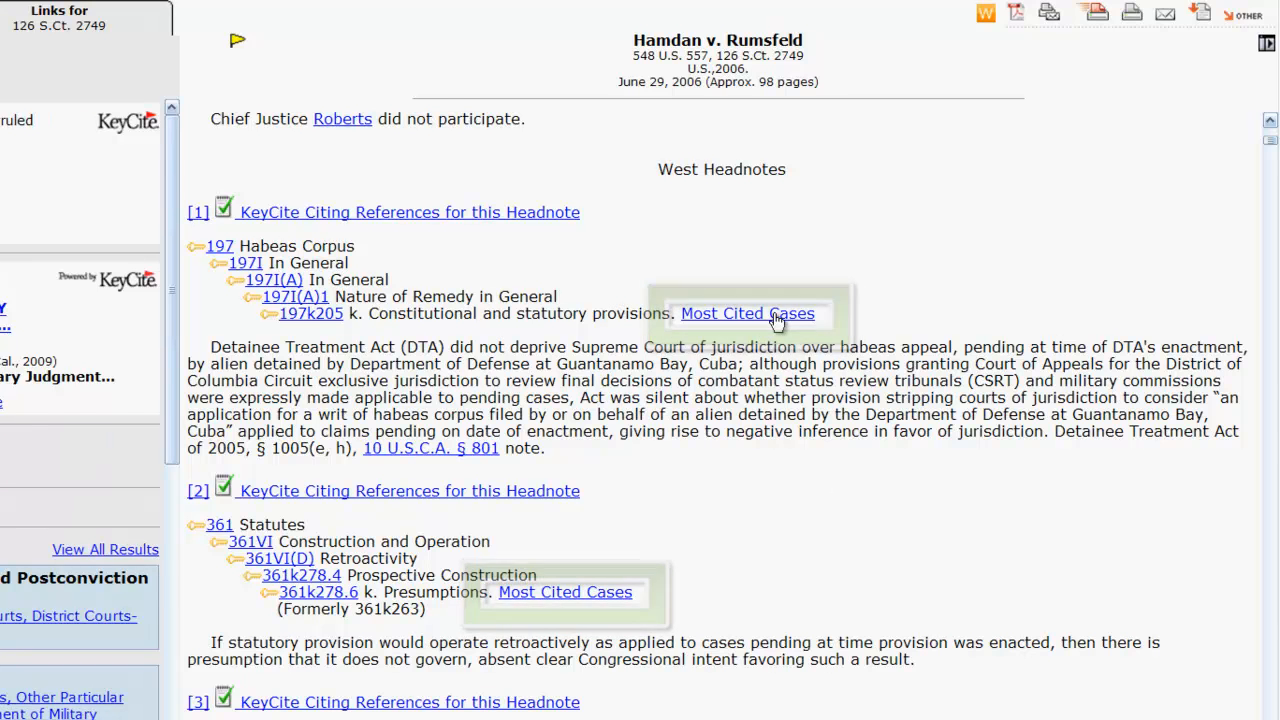
Step: Jump from the opinion text's [3] link to West Headnote 3 on statutes and pending actions
left_click(748, 312)
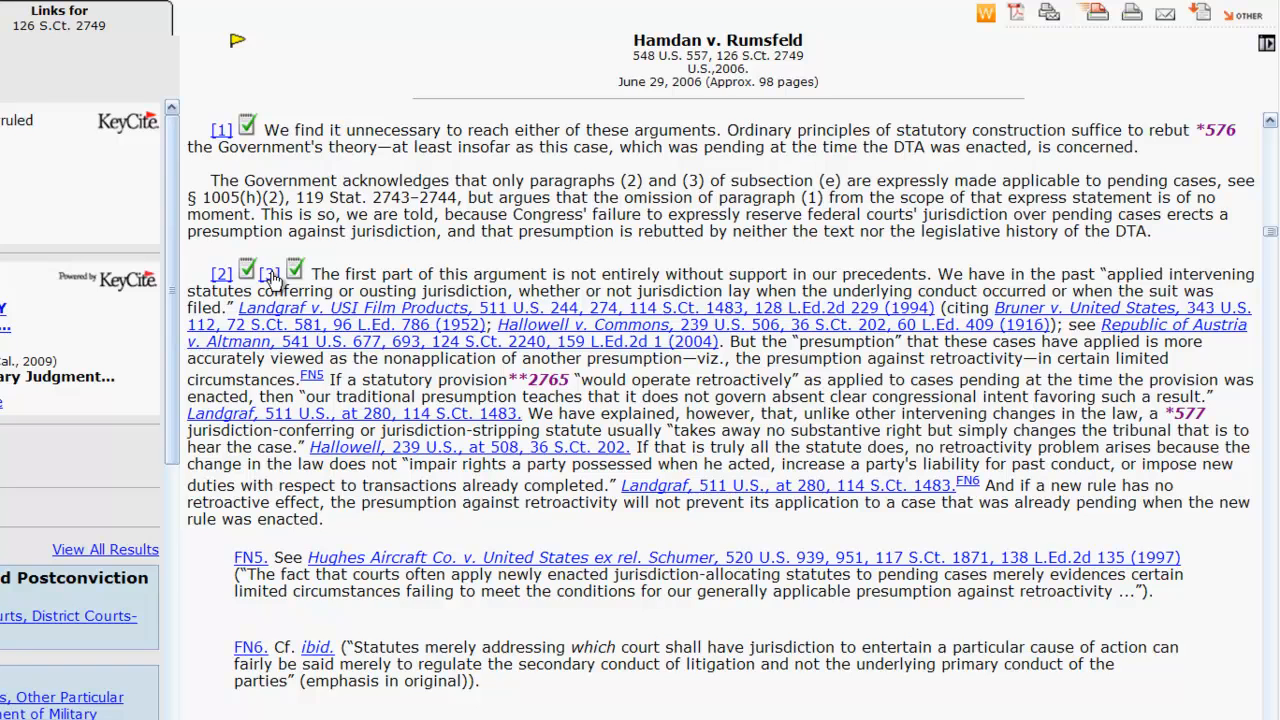
left_click(270, 274)
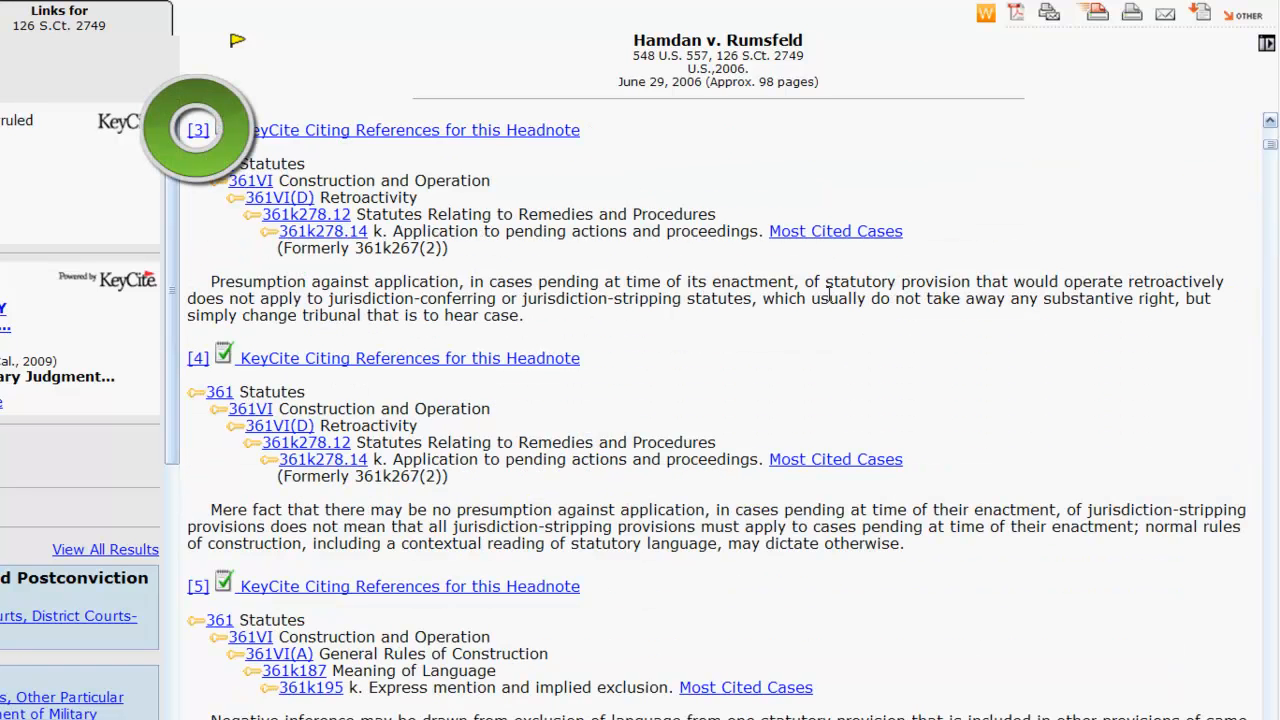